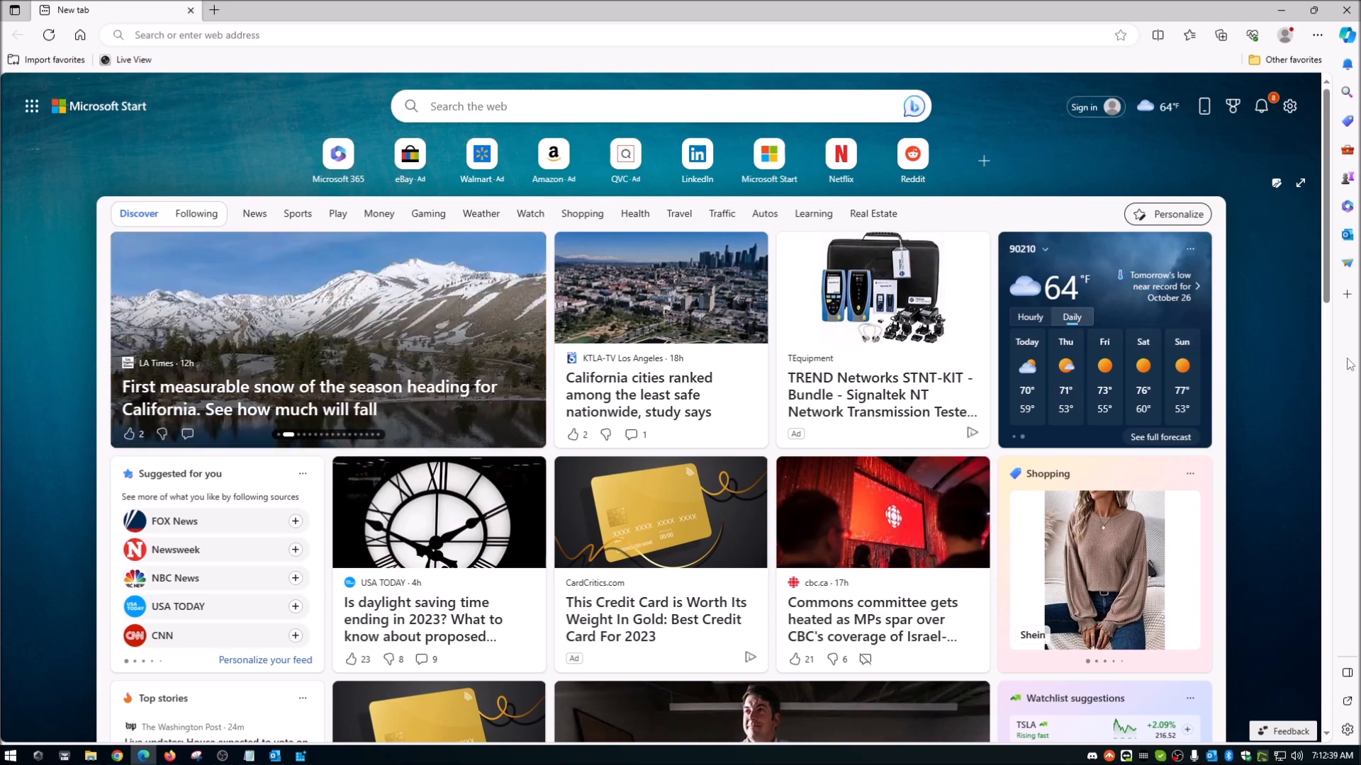
# Toggle the Copilot pane in Edge, then launch Registry Editor from the taskbar
pyautogui.click(1348, 34)
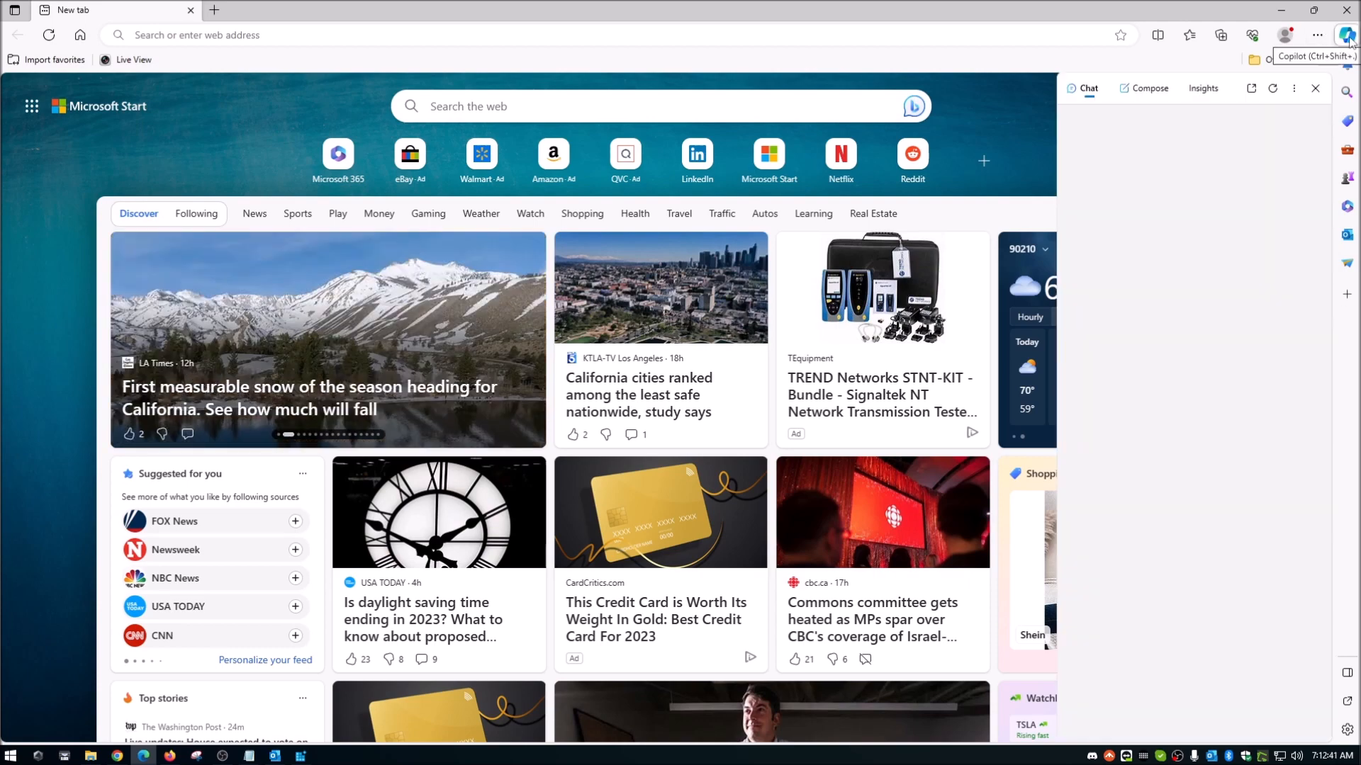
pyautogui.click(1348, 34)
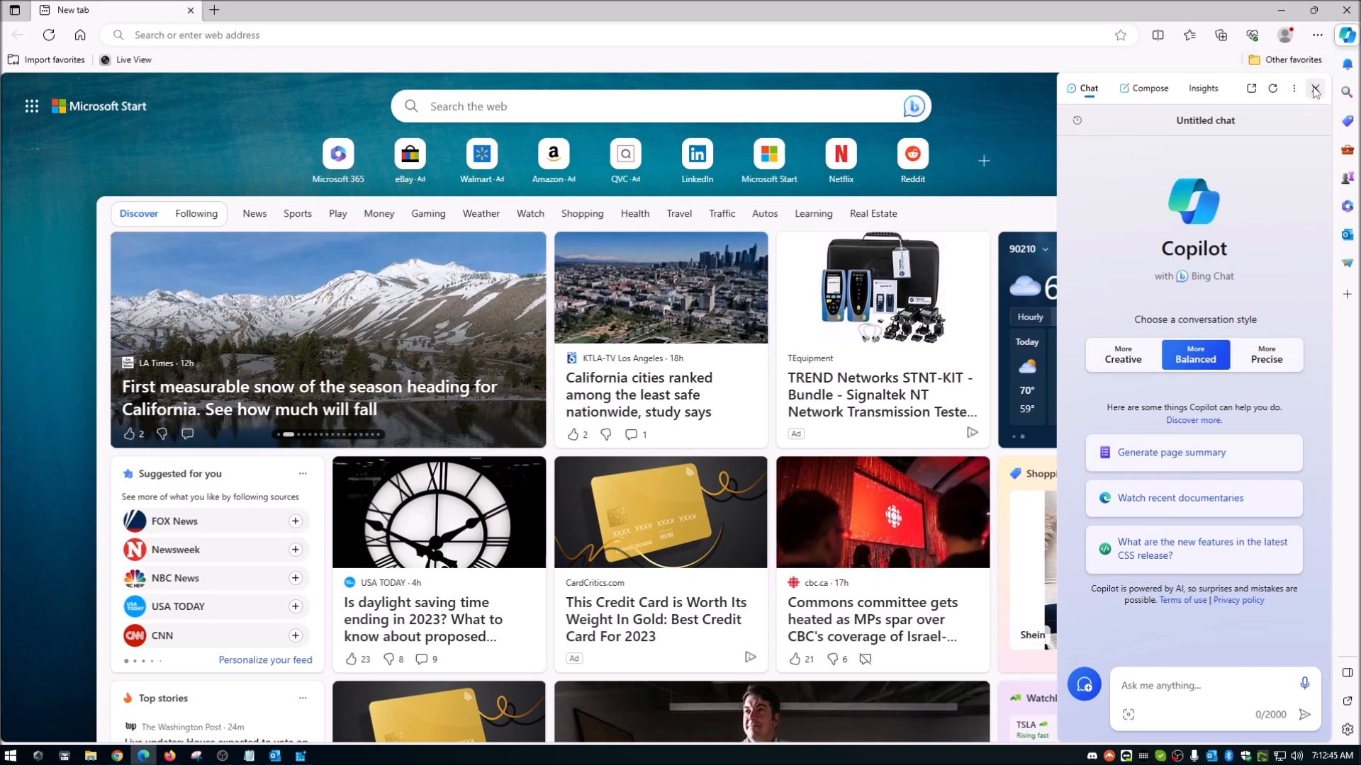
pyautogui.click(1314, 89)
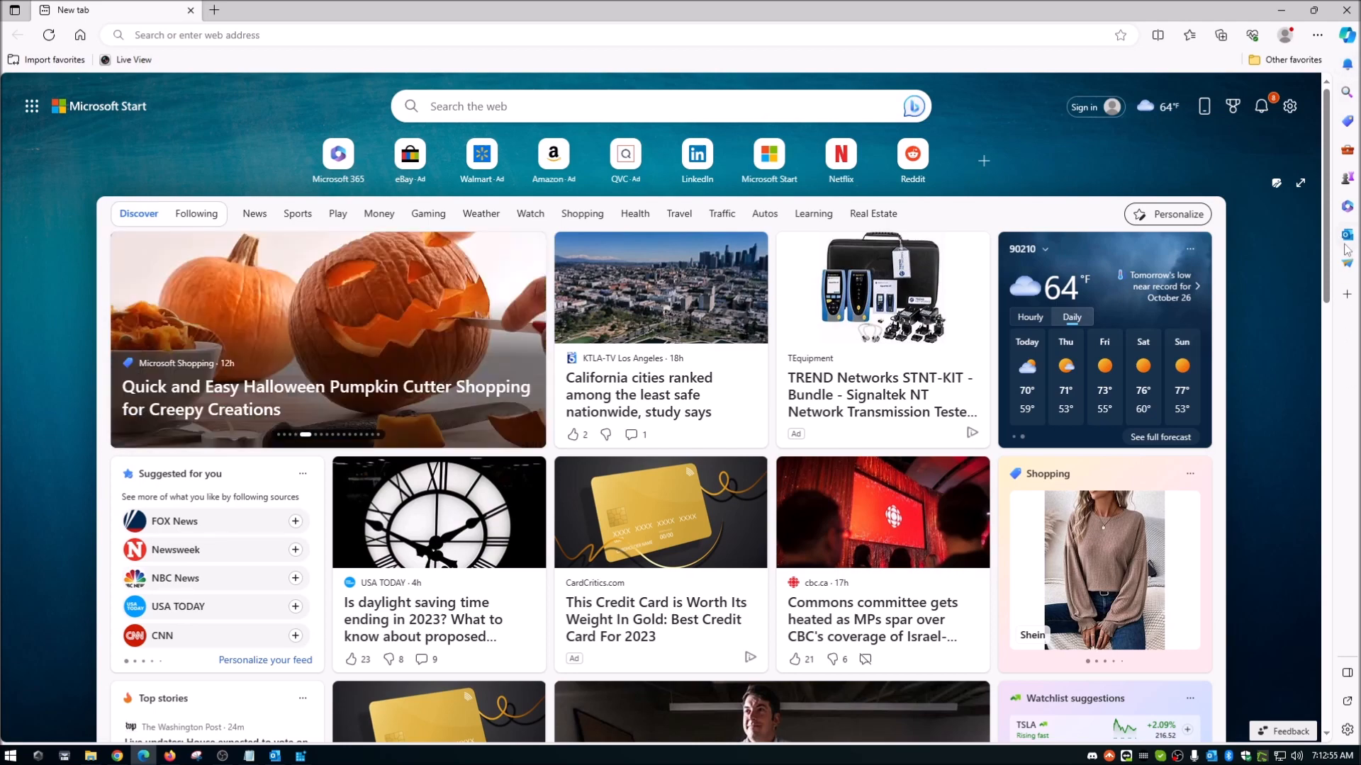
pyautogui.moveTo(1351, 367)
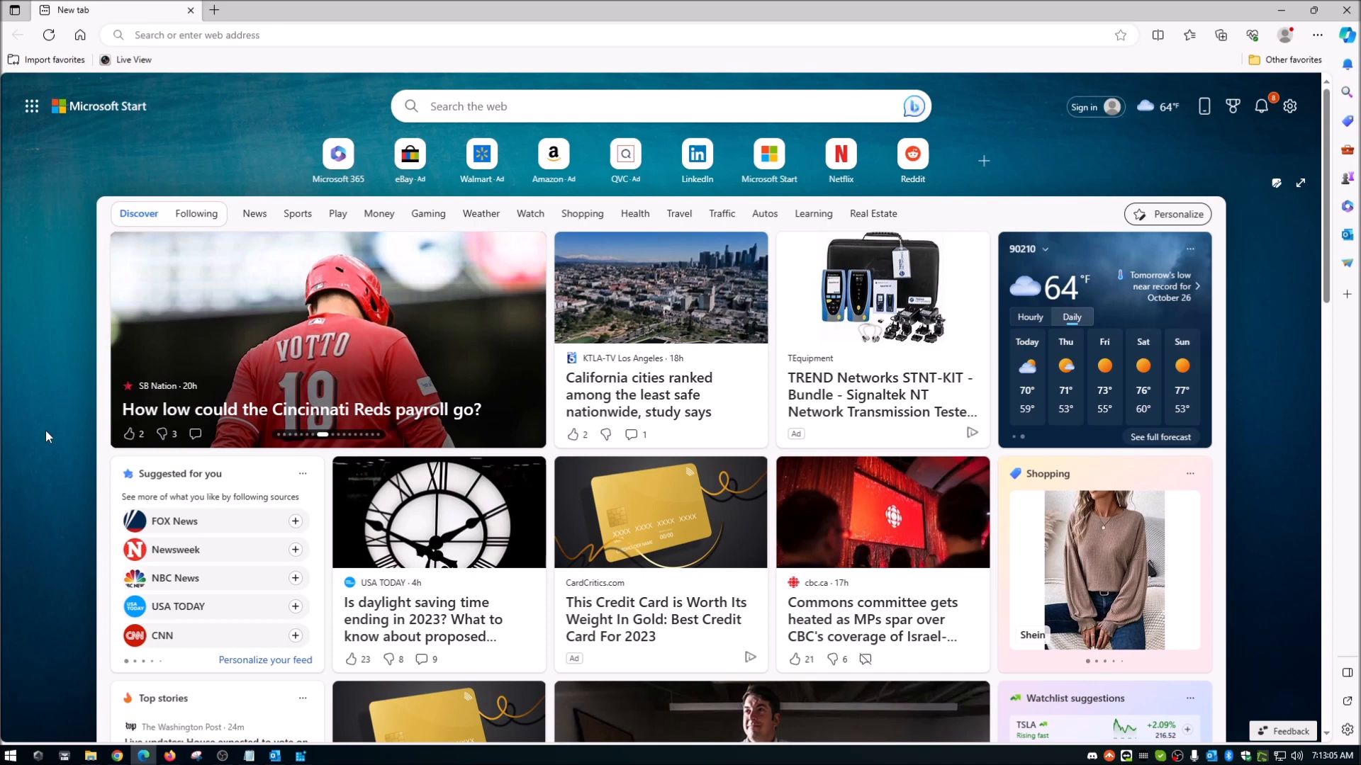
pyautogui.click(300, 754)
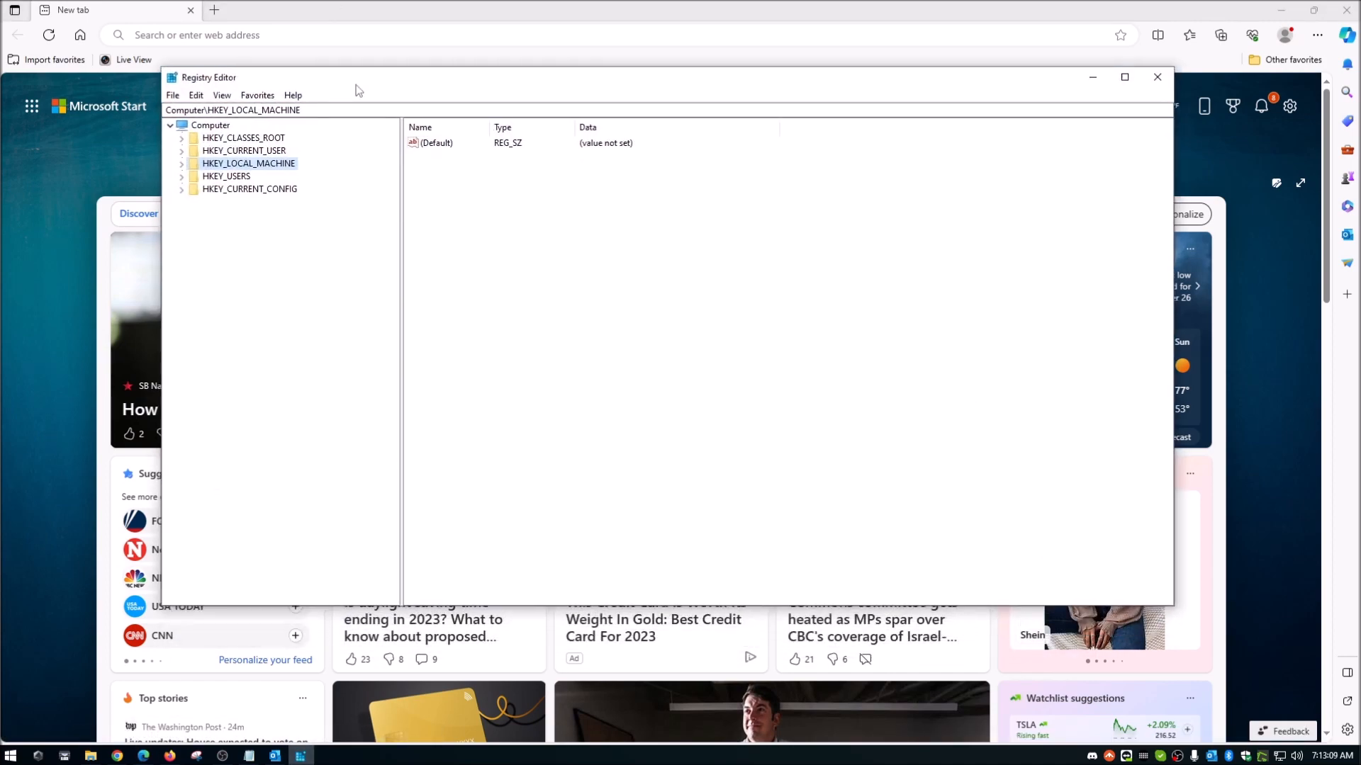
pyautogui.moveTo(48, 514)
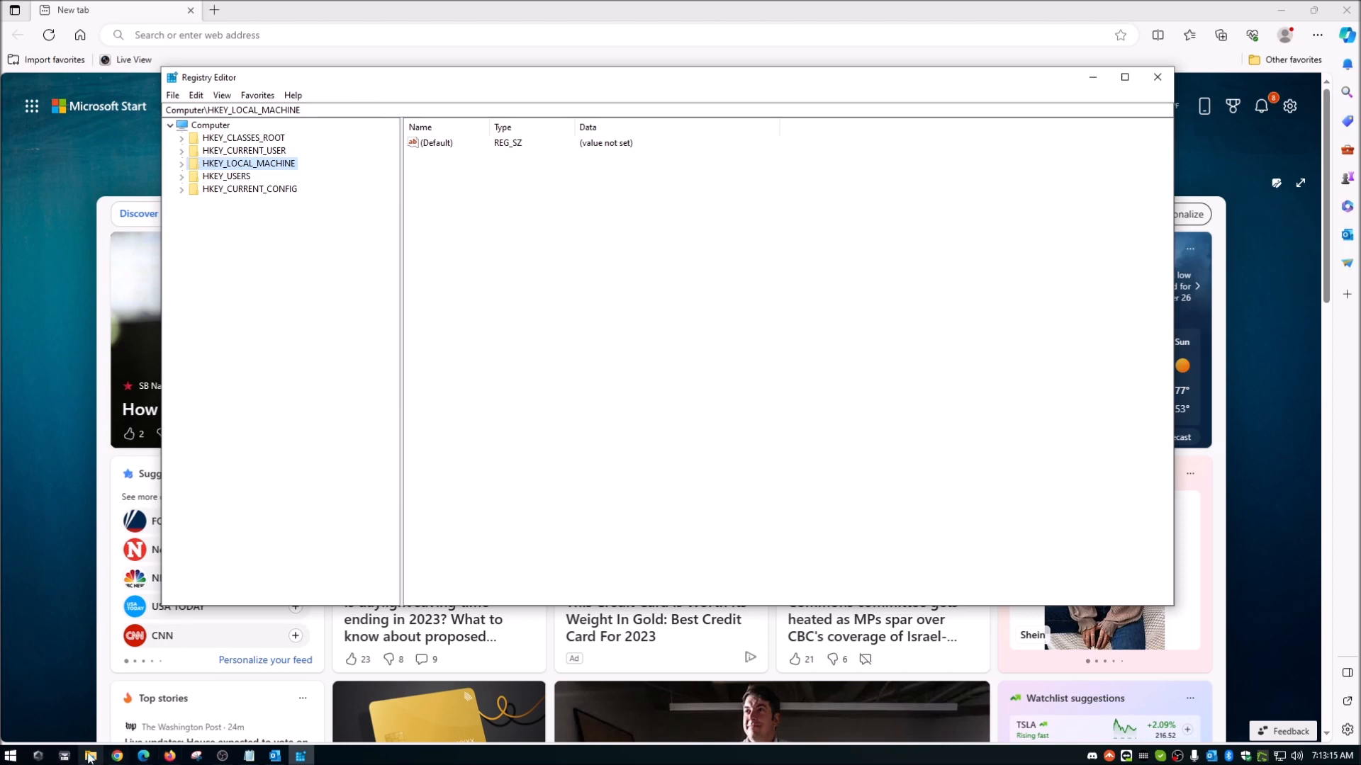
pyautogui.moveTo(411, 512)
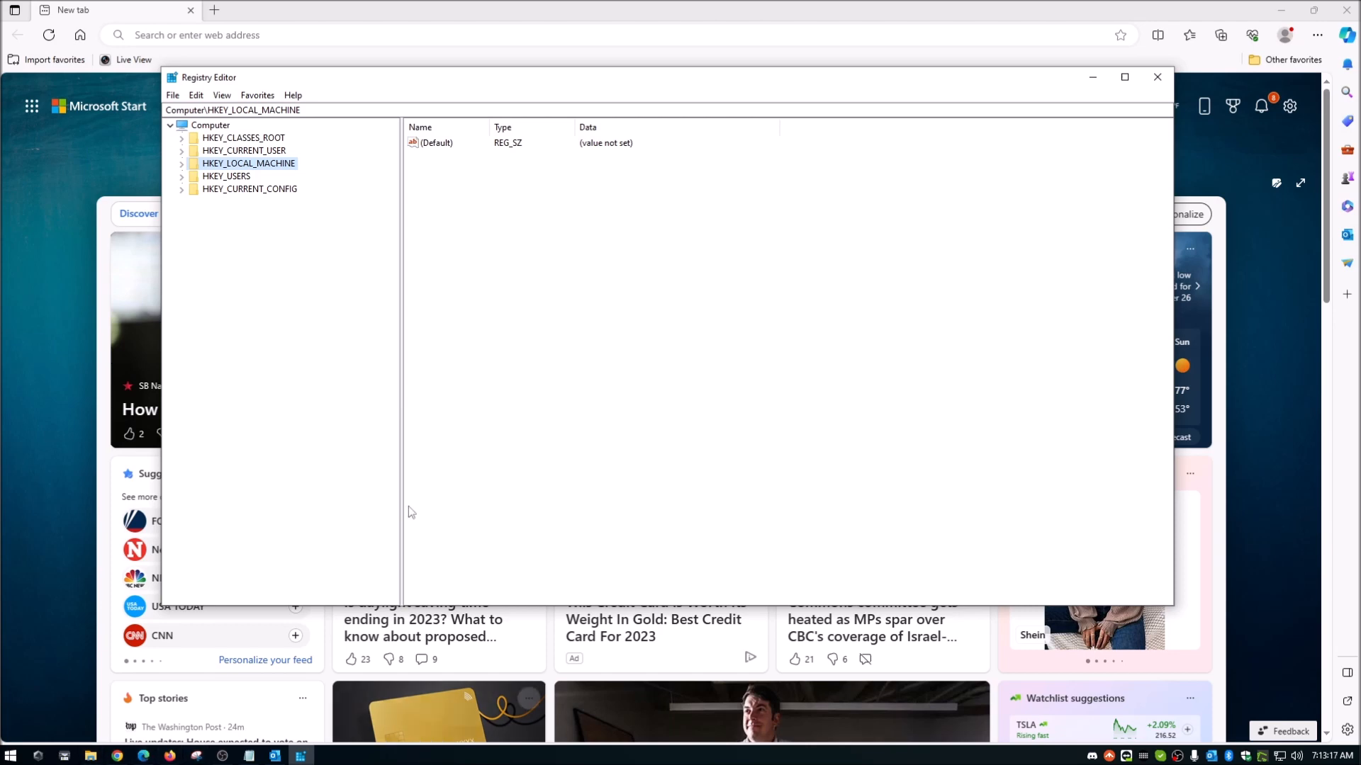
pyautogui.moveTo(292, 306)
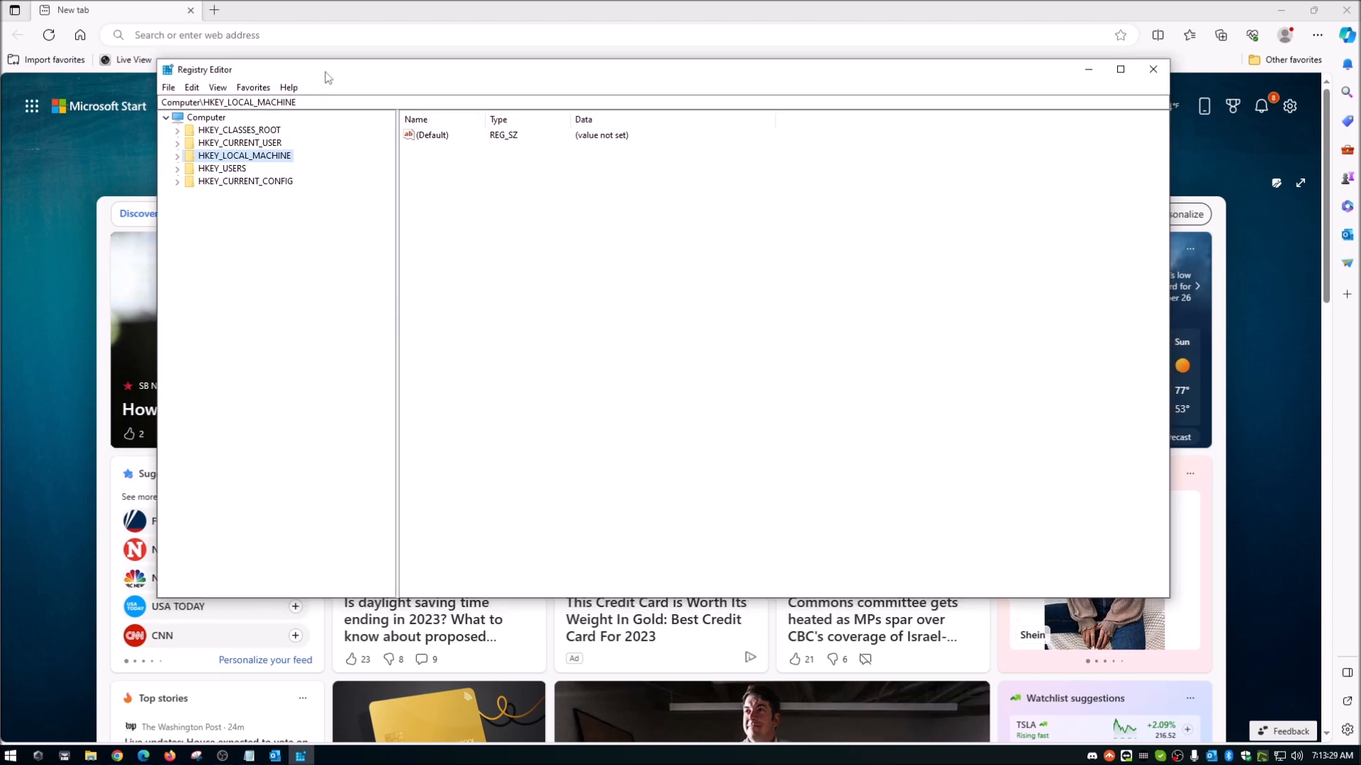
pyautogui.moveTo(278, 96)
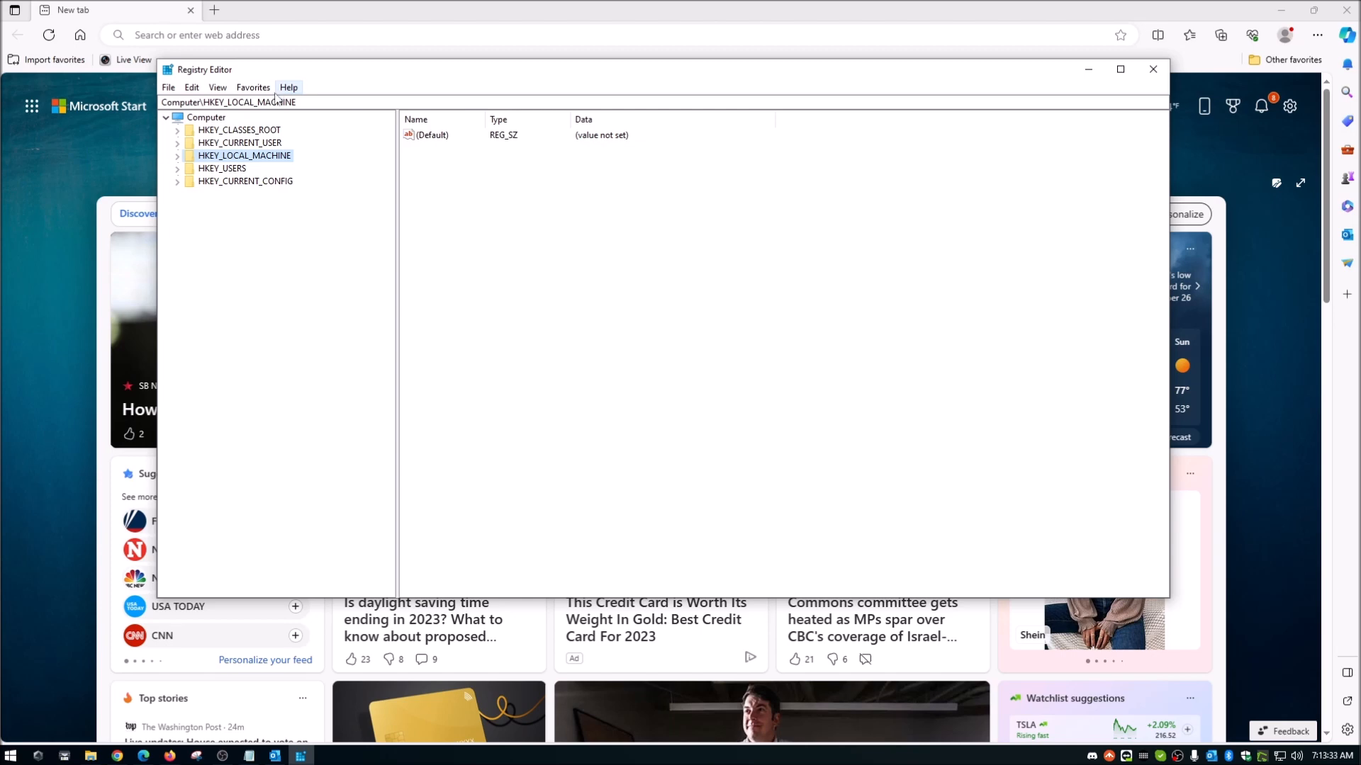
pyautogui.moveTo(300, 289)
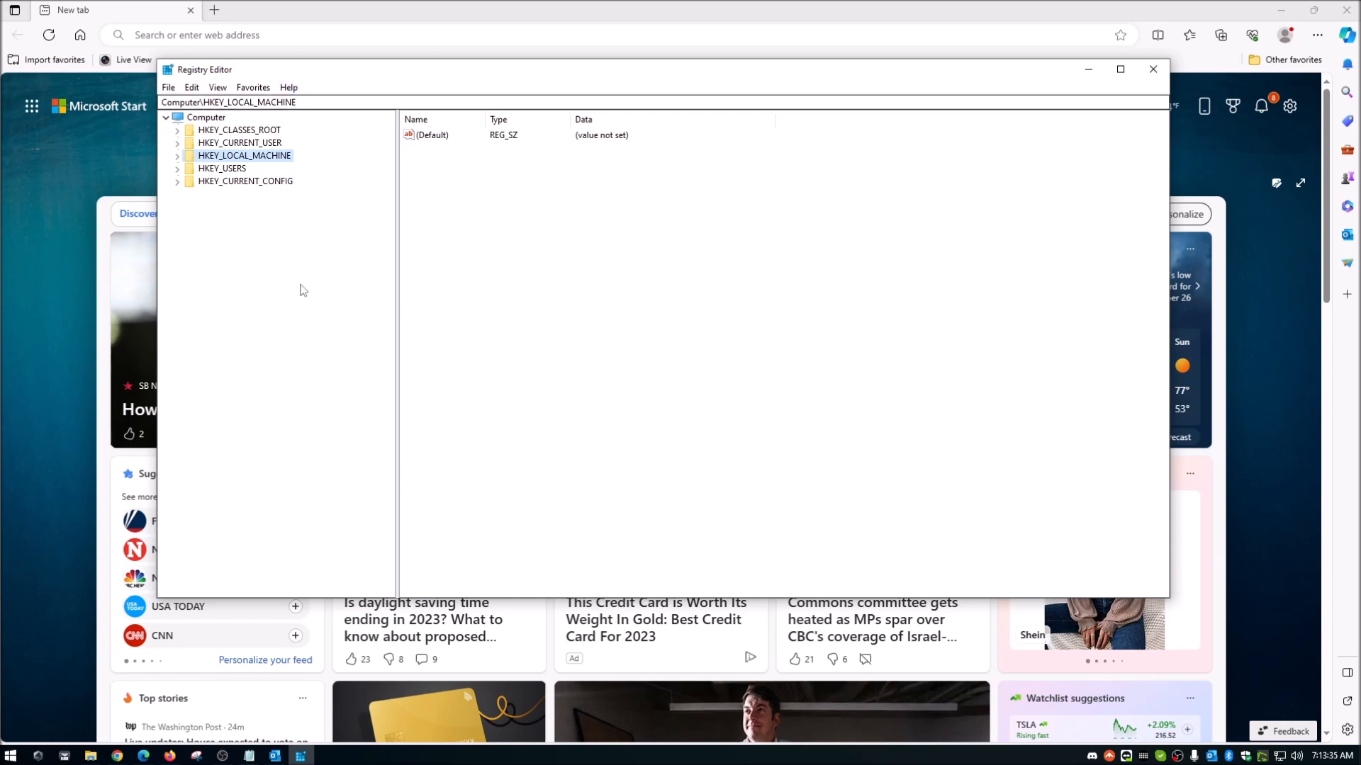
pyautogui.moveTo(260, 168)
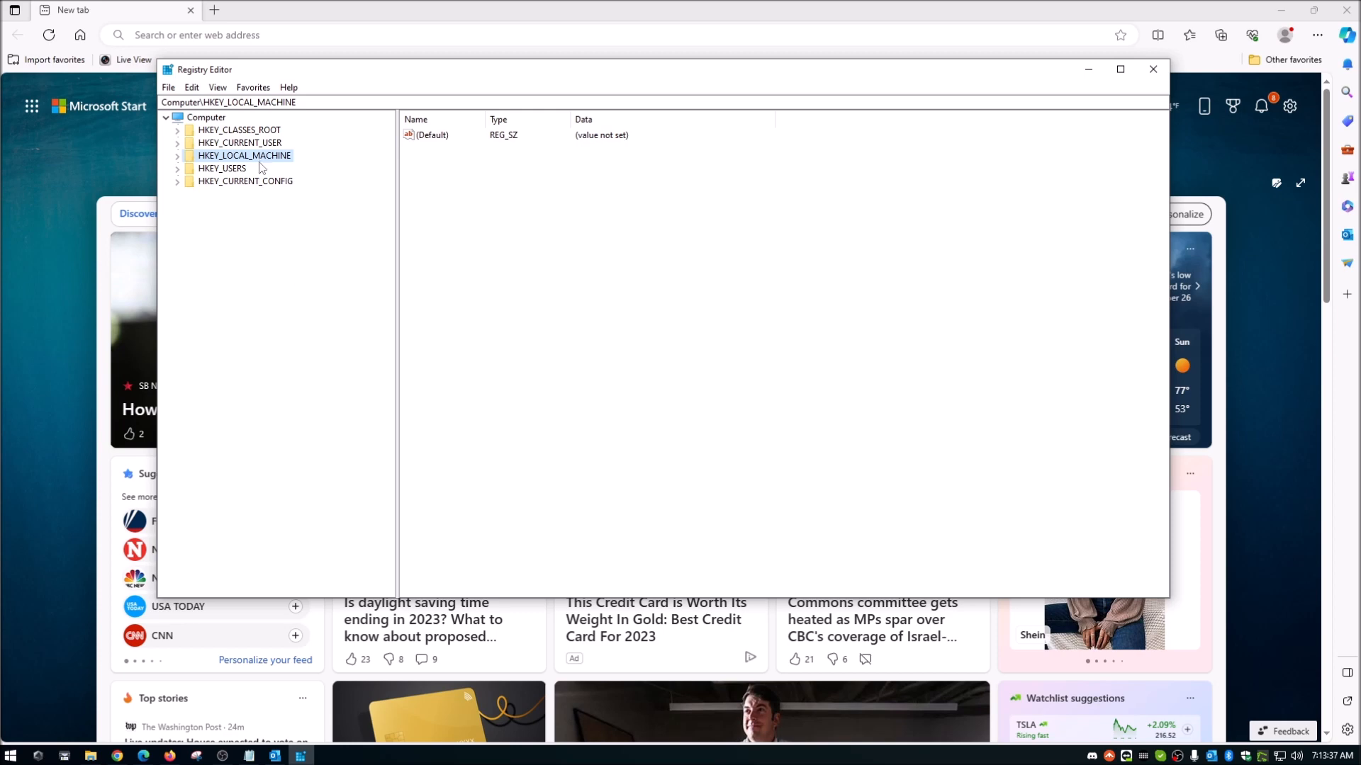
pyautogui.moveTo(249, 163)
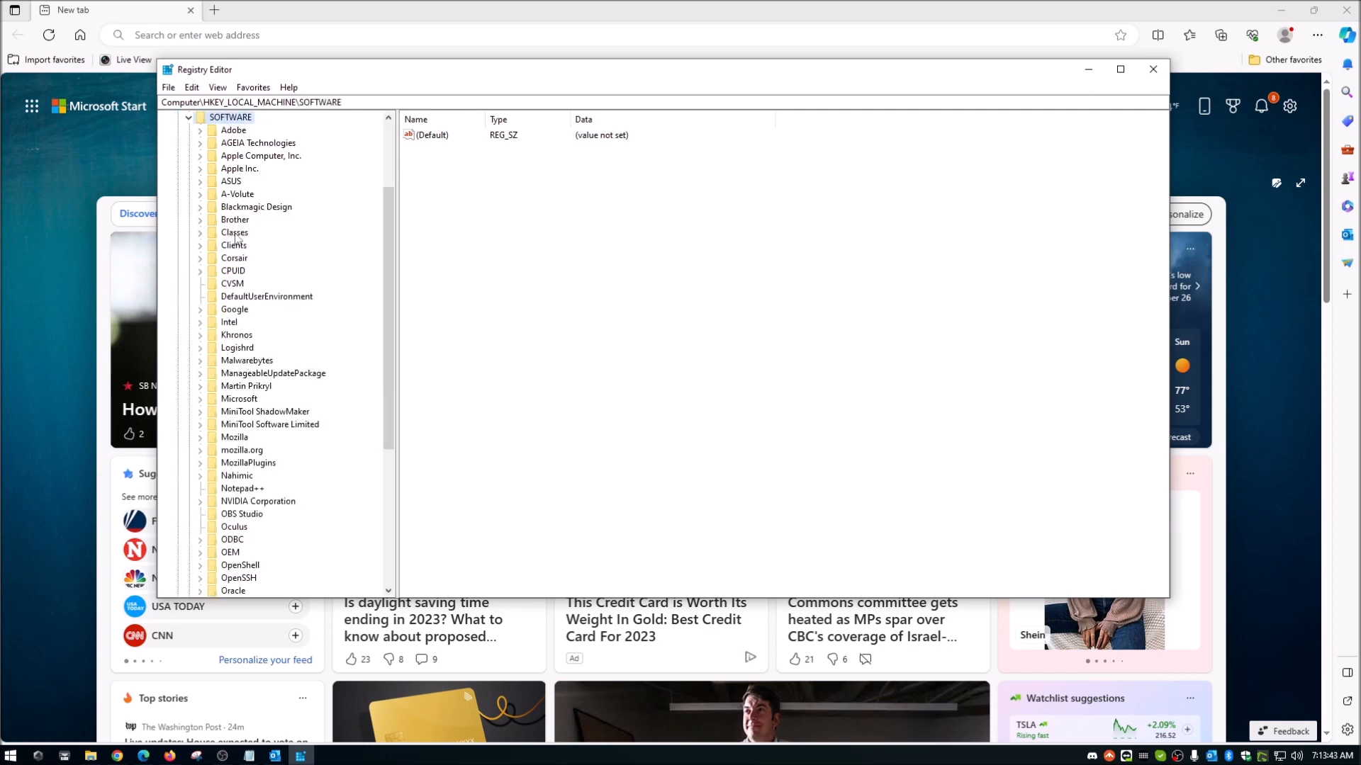
# Create a new key named Edge under HKLM\SOFTWARE\Policies\Microsoft
pyautogui.scroll(-3)
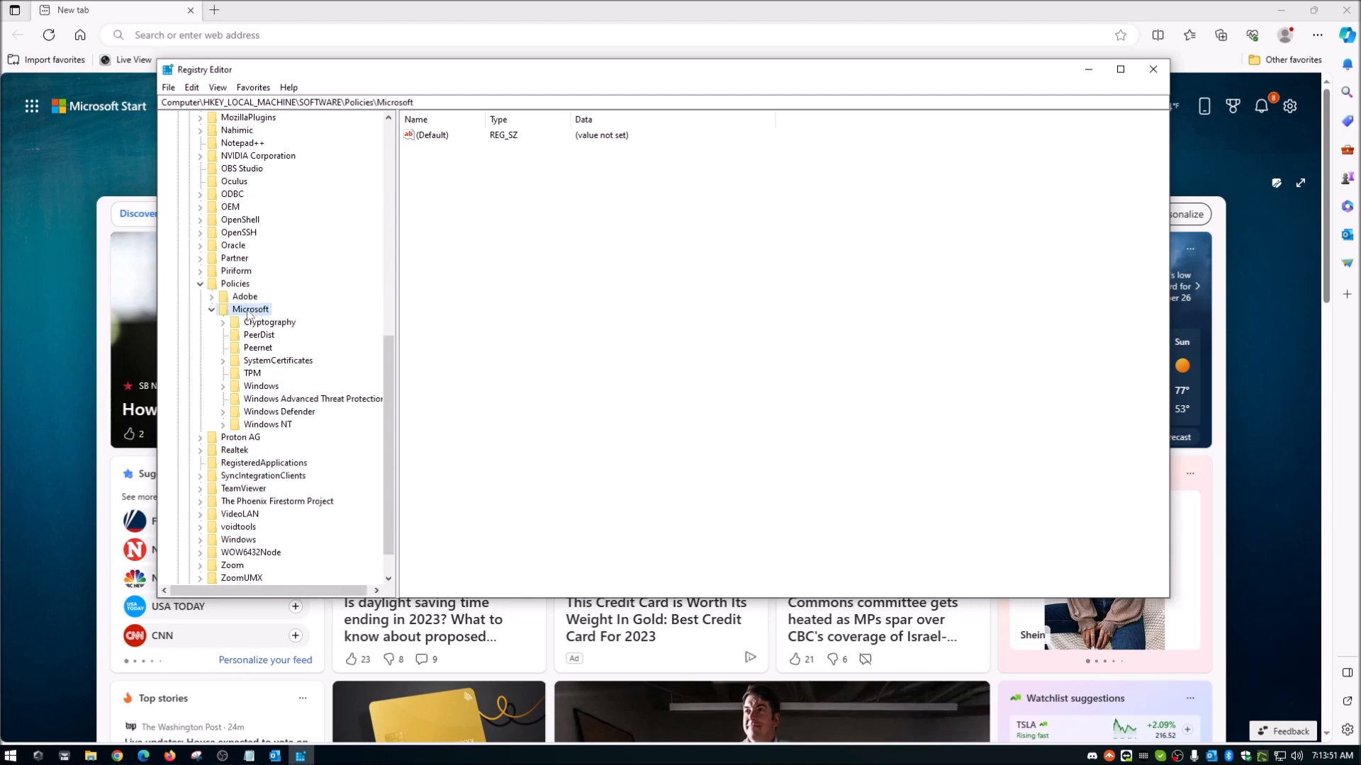
pyautogui.rightClick(250, 310)
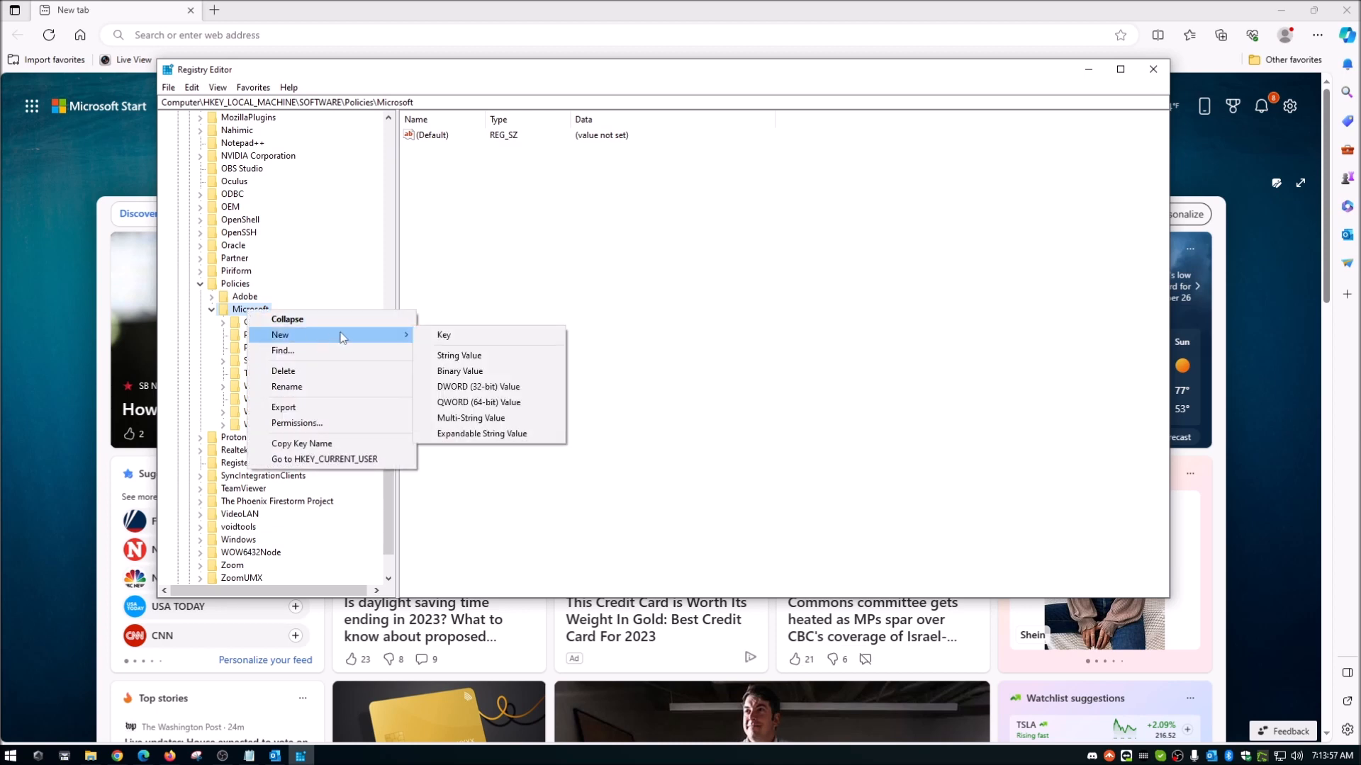
pyautogui.moveTo(361, 335)
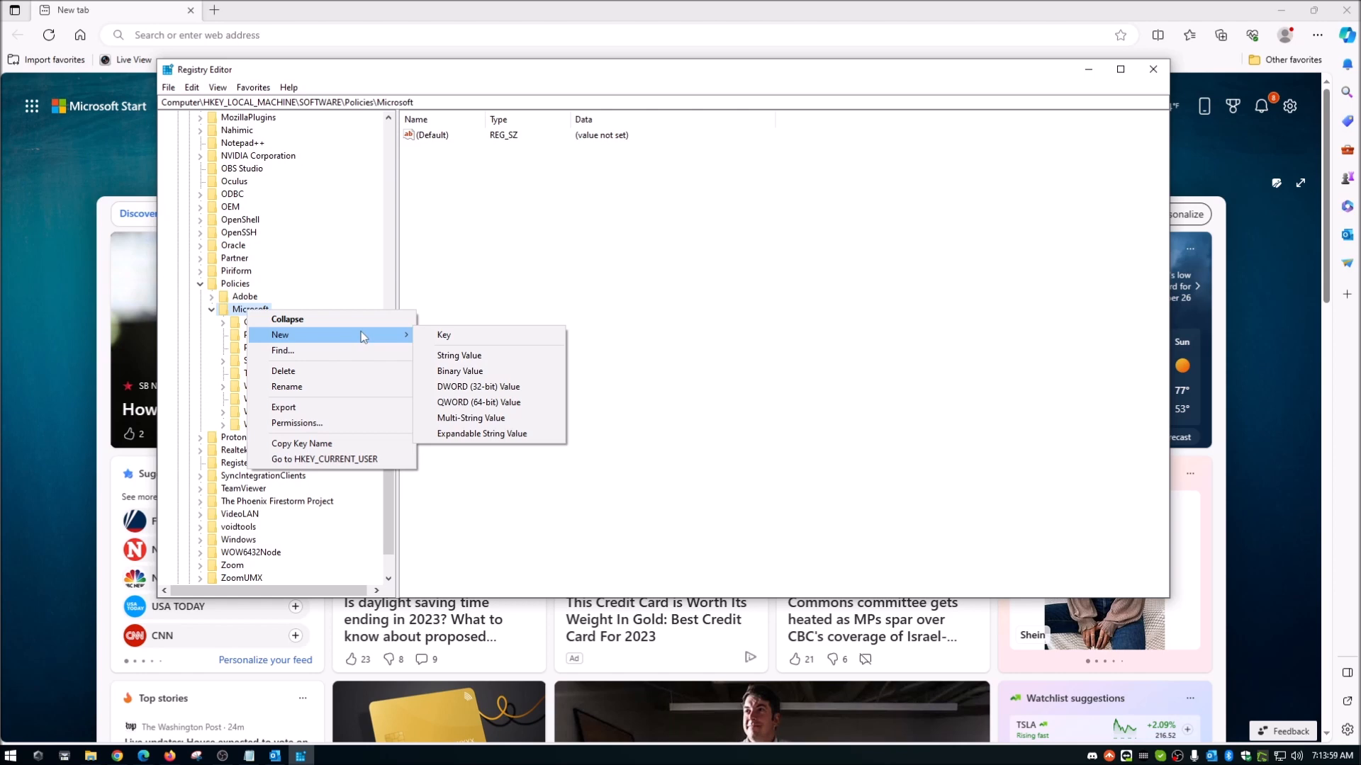
pyautogui.moveTo(512, 338)
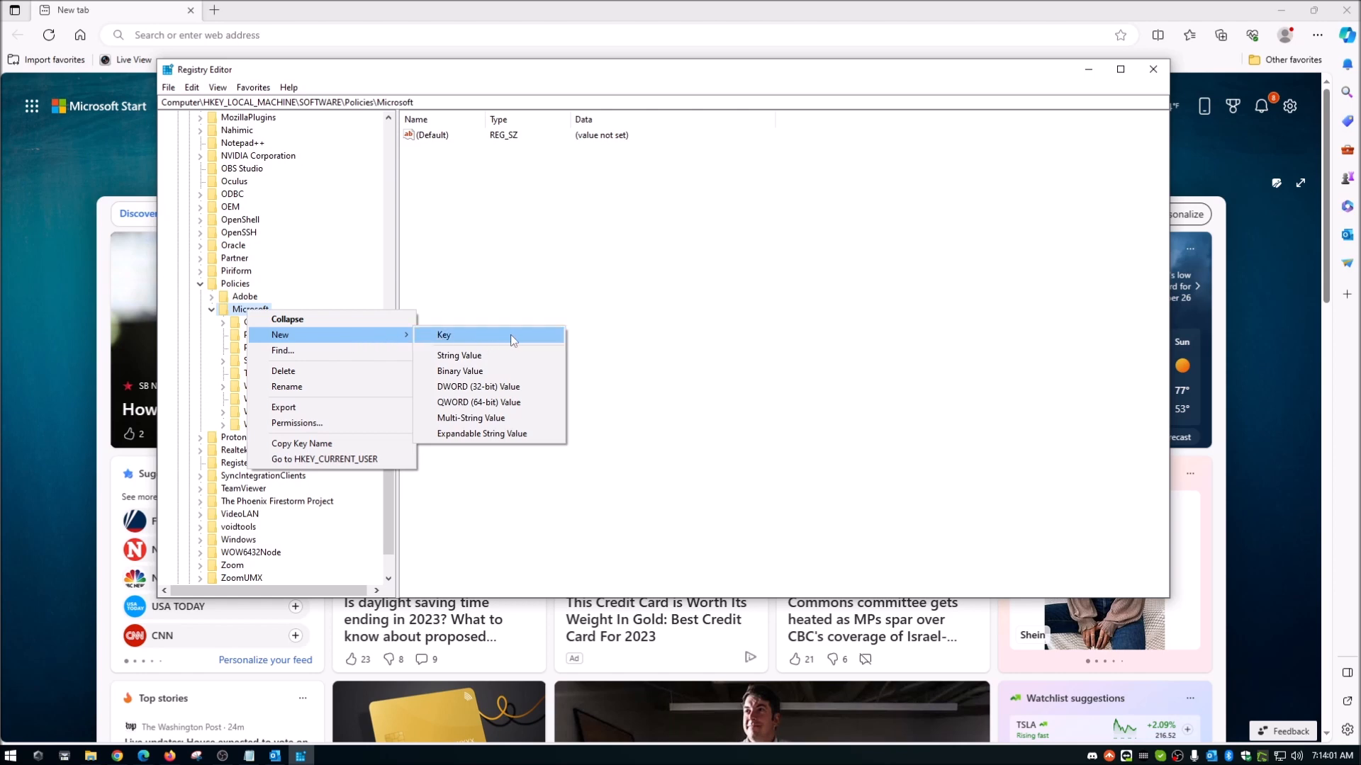
pyautogui.click(444, 336)
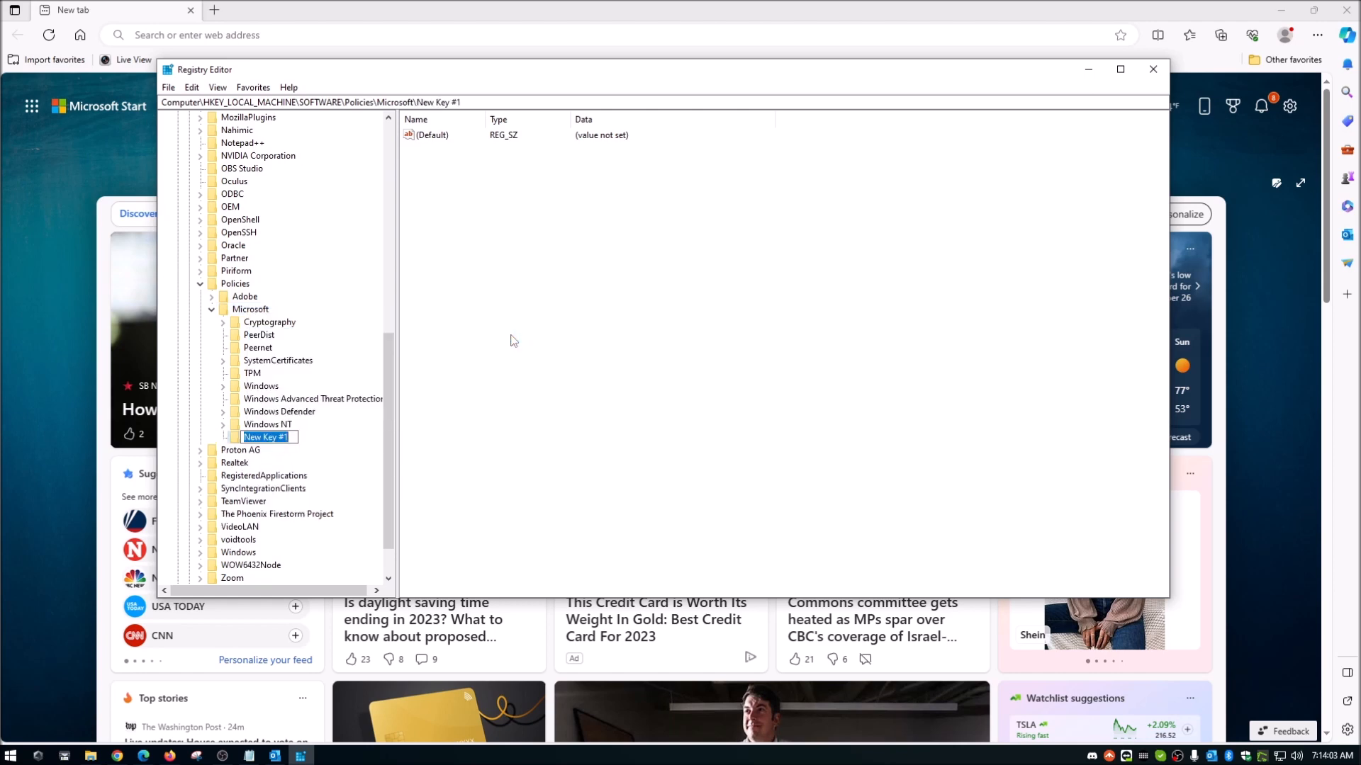
pyautogui.write('Edge')
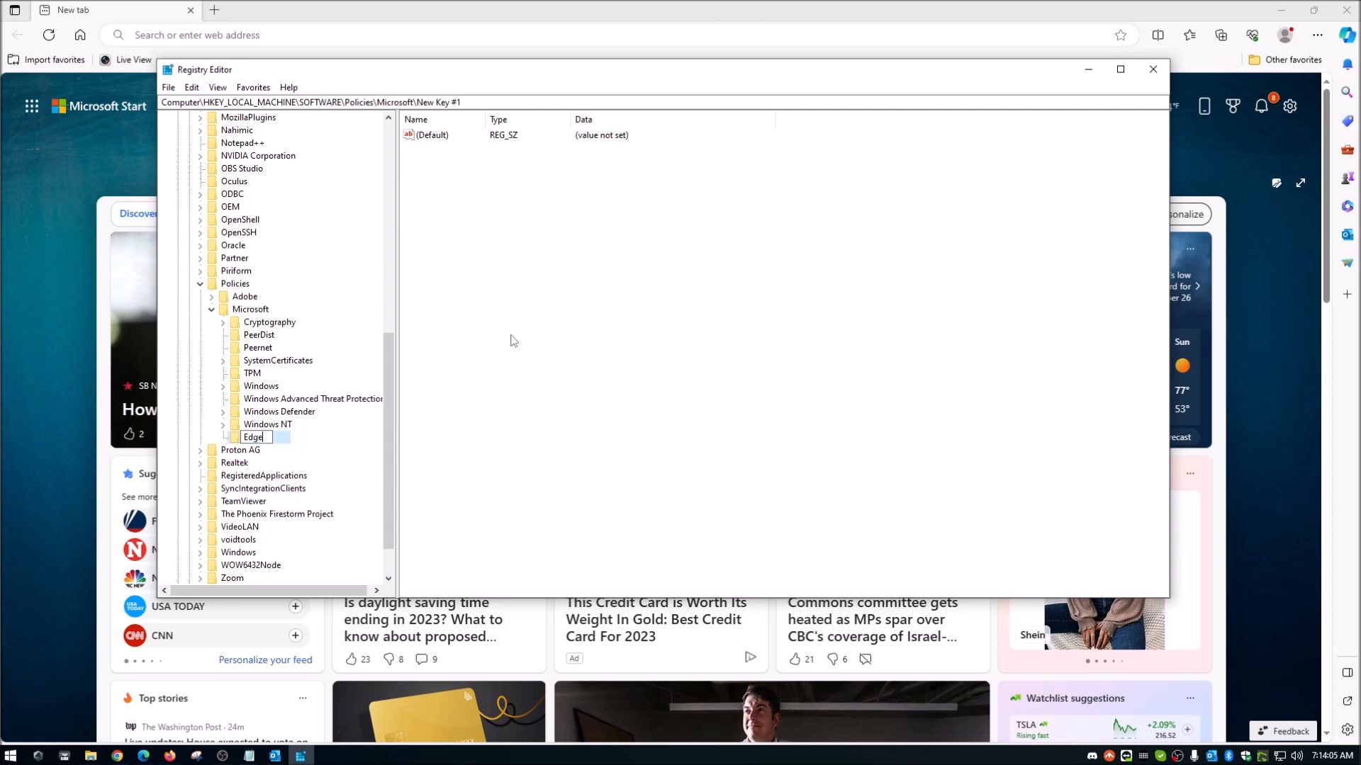
pyautogui.press('Enter')
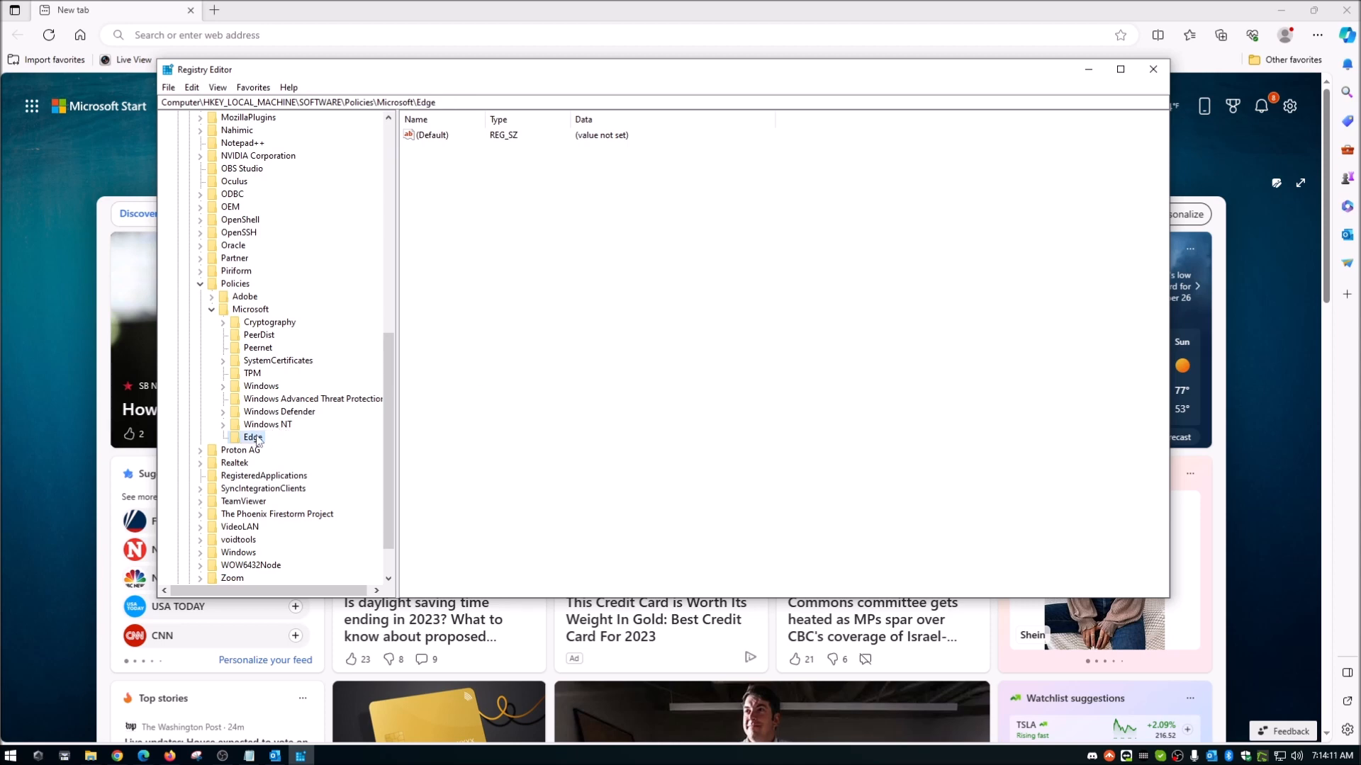
# Add a DWORD (32-bit) value named HubsSidebarEnabled under the Edge key
pyautogui.rightClick(251, 437)
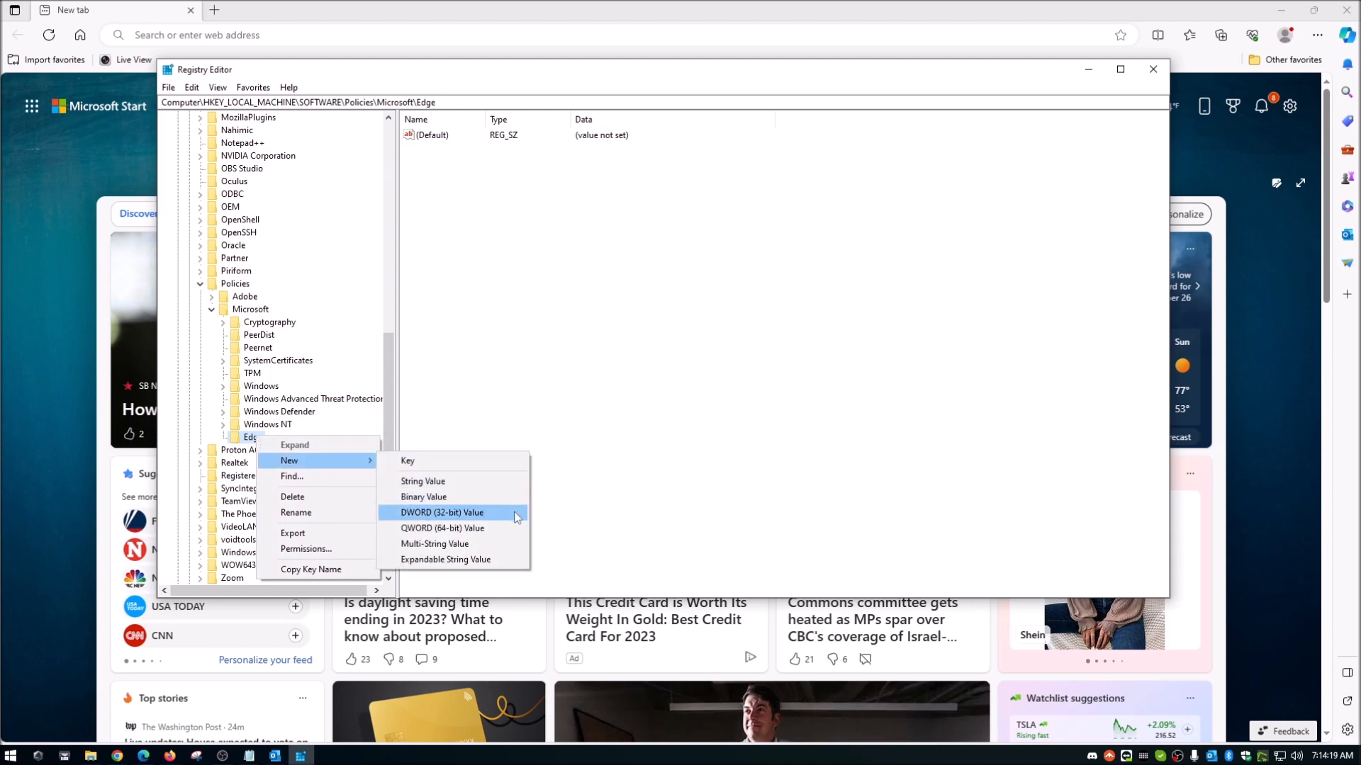
pyautogui.click(442, 512)
pyautogui.write('H')
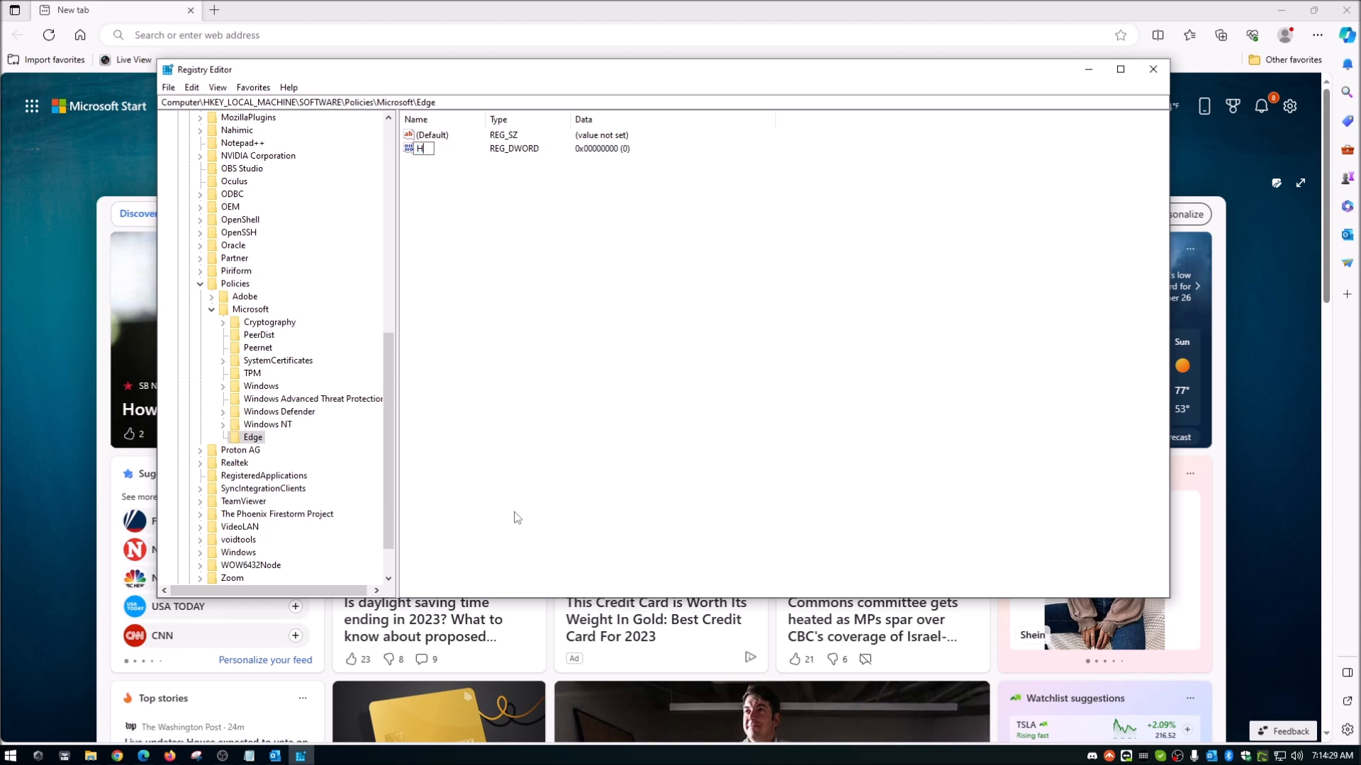
pyautogui.write('ubsS')
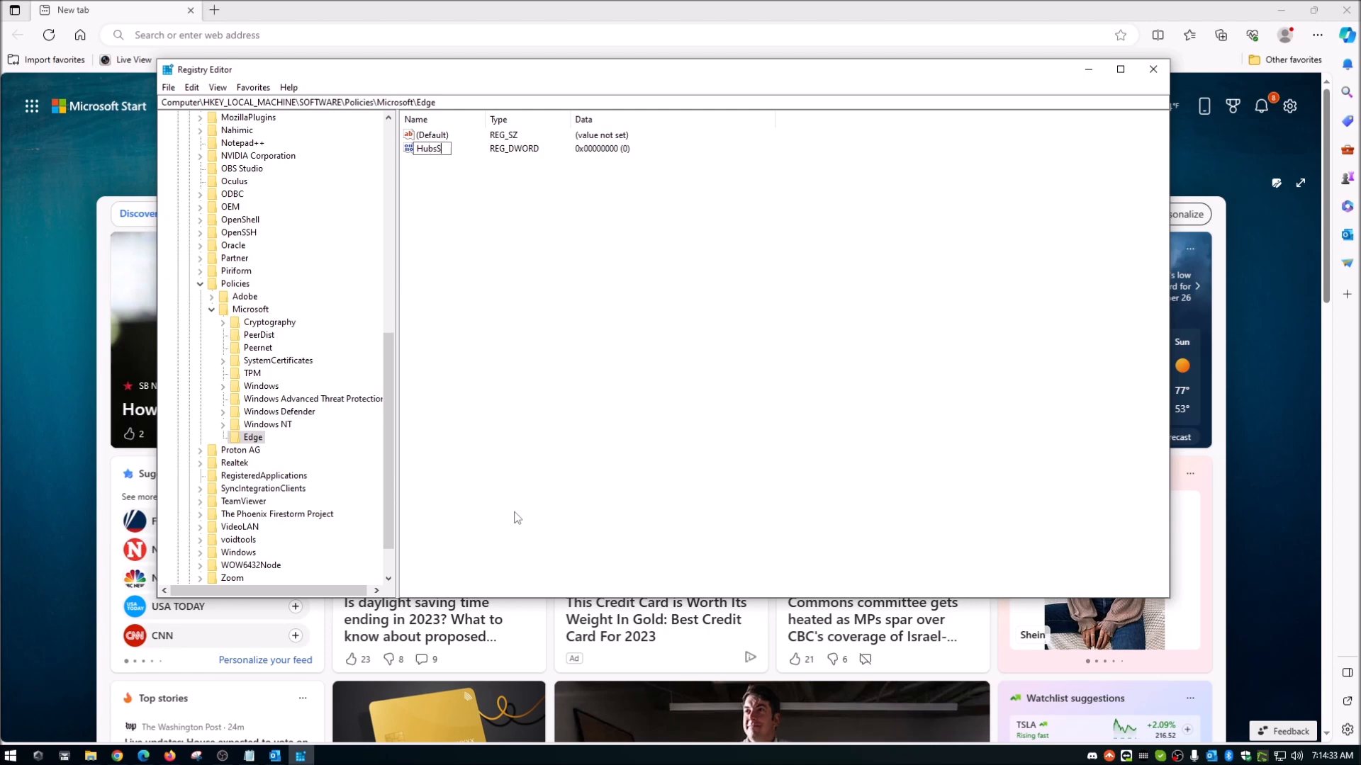
pyautogui.write('idebar')
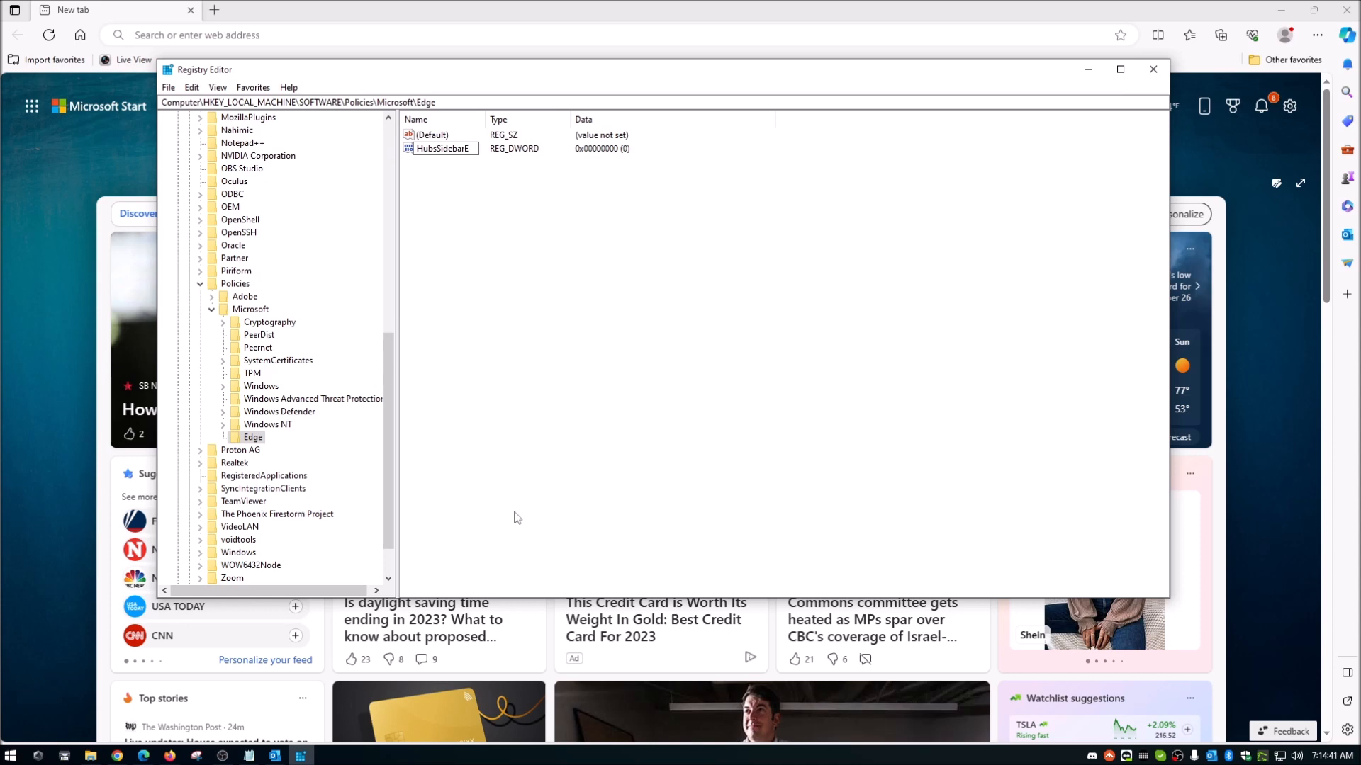
pyautogui.write('Enabled')
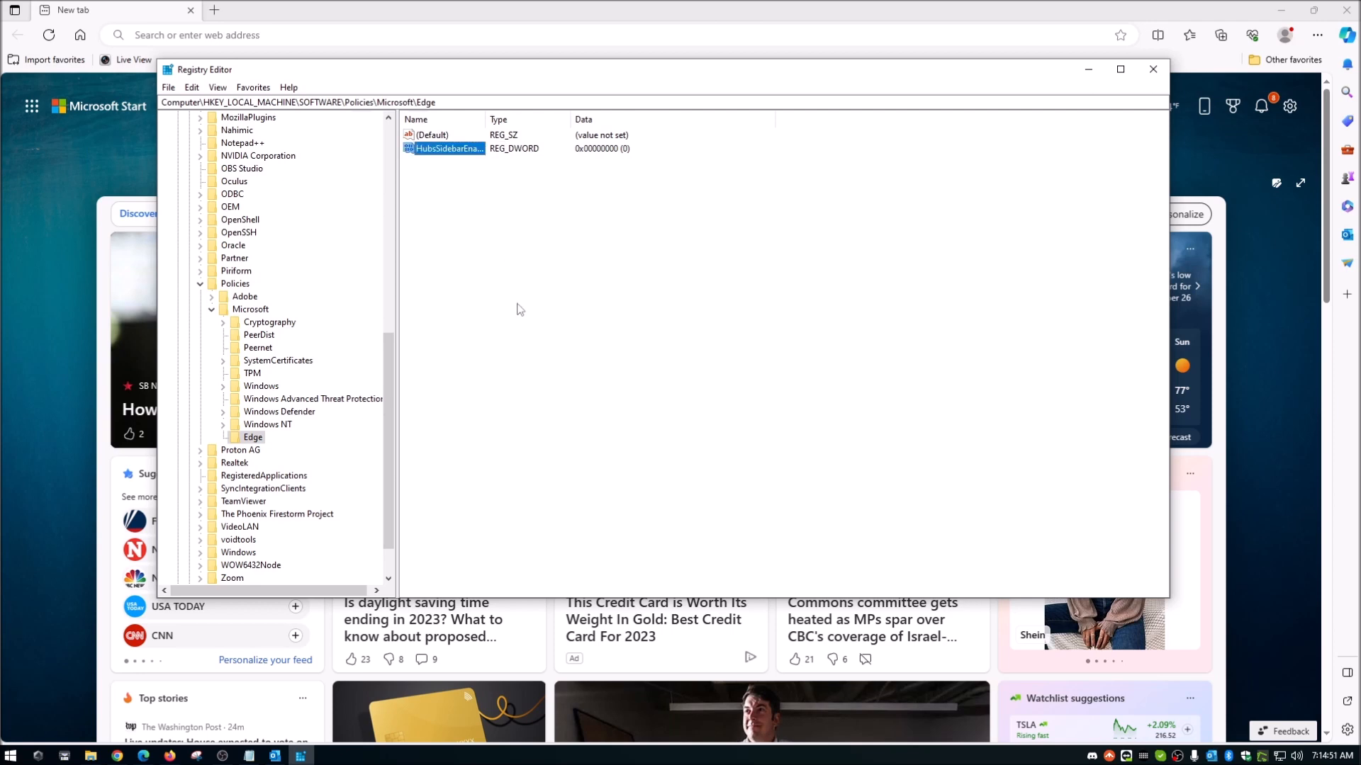
pyautogui.doubleClick(446, 149)
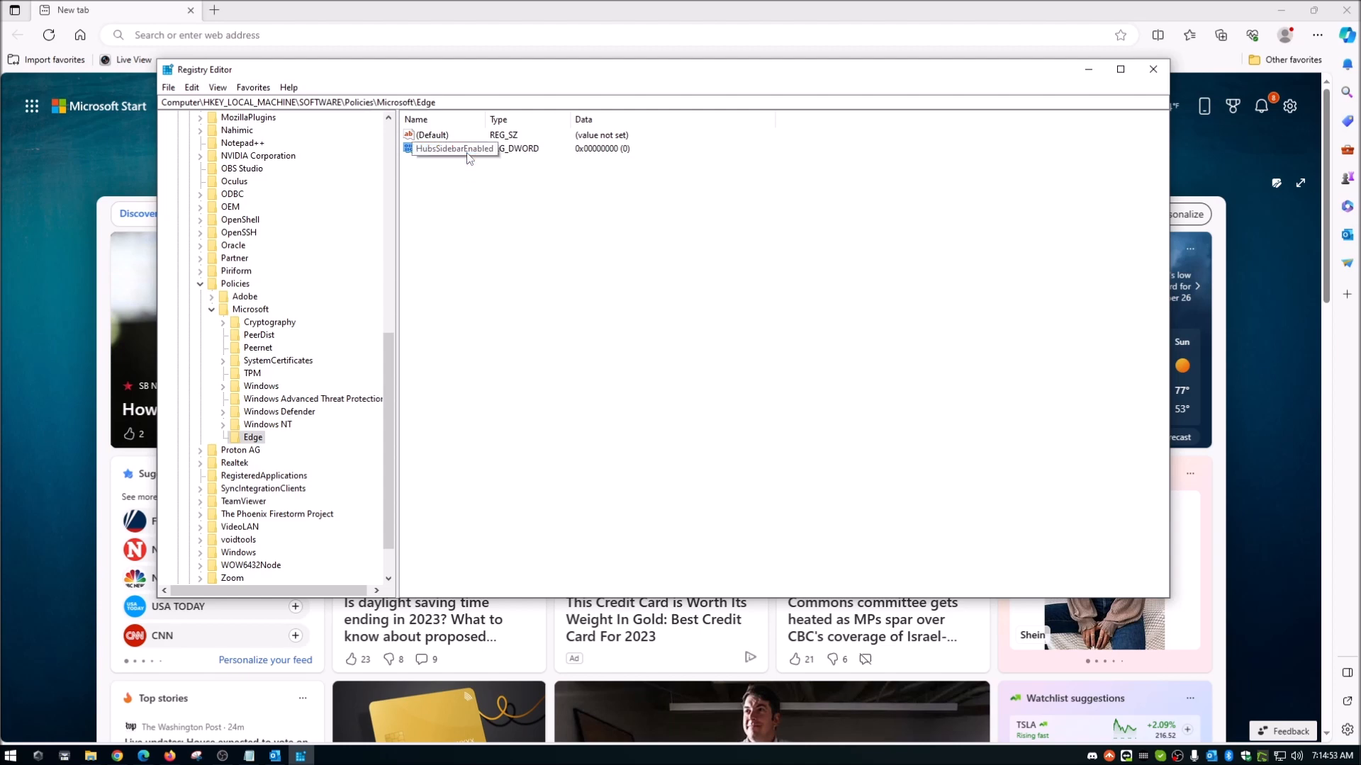
pyautogui.doubleClick(452, 148)
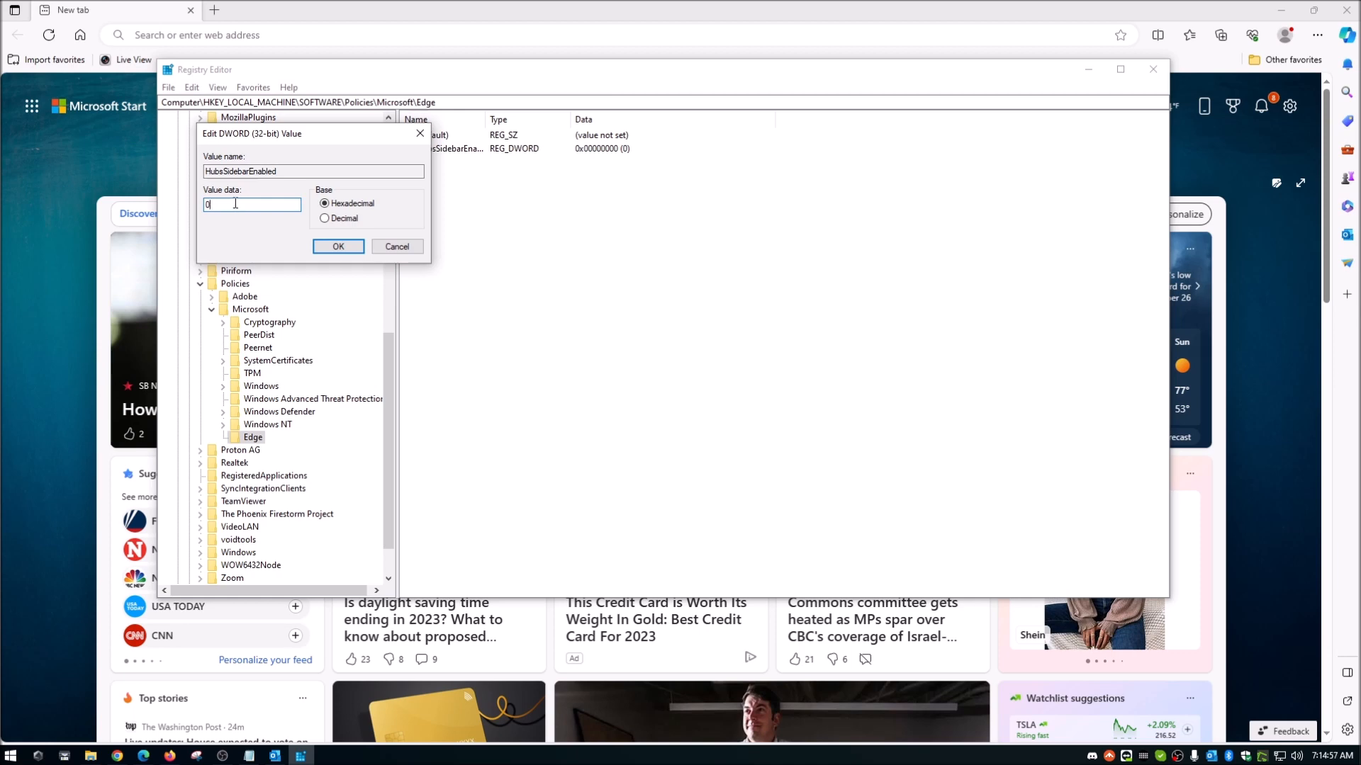
pyautogui.moveTo(243, 268)
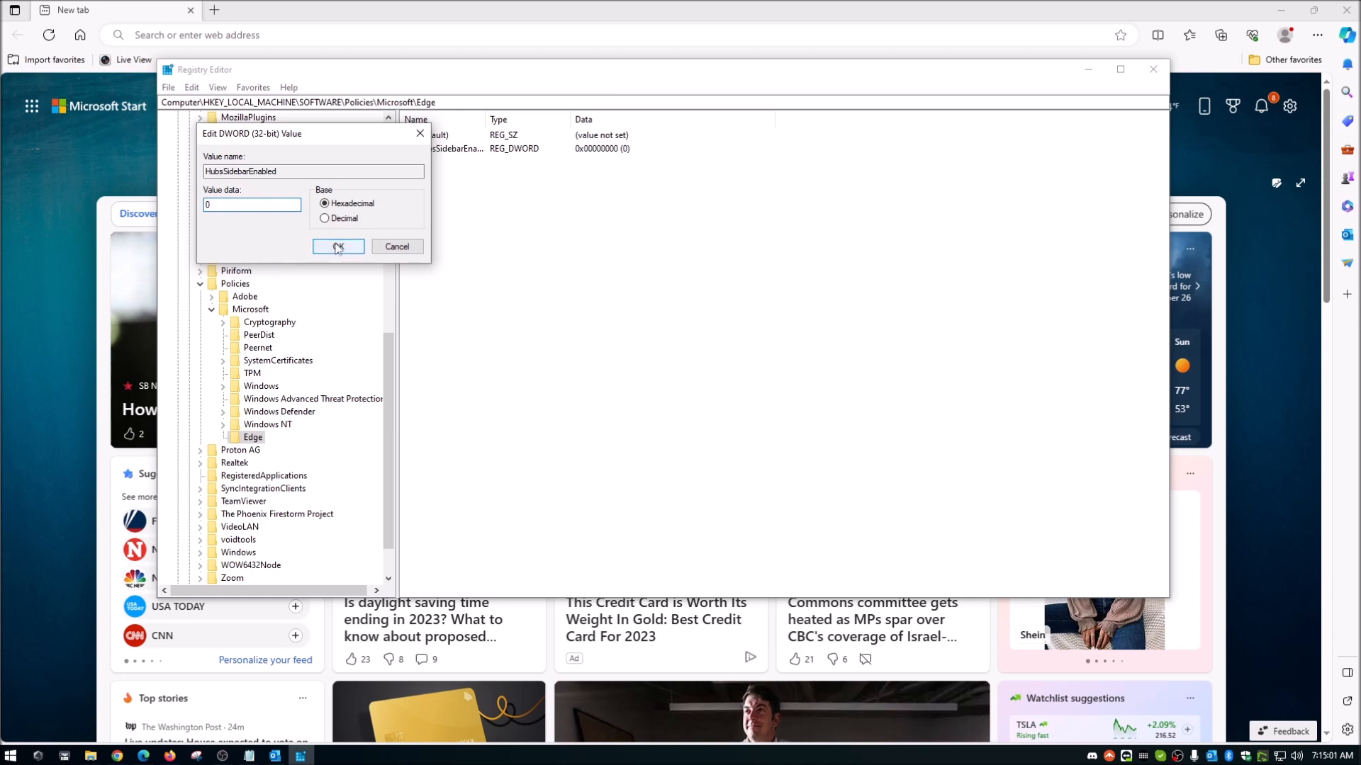
pyautogui.click(337, 246)
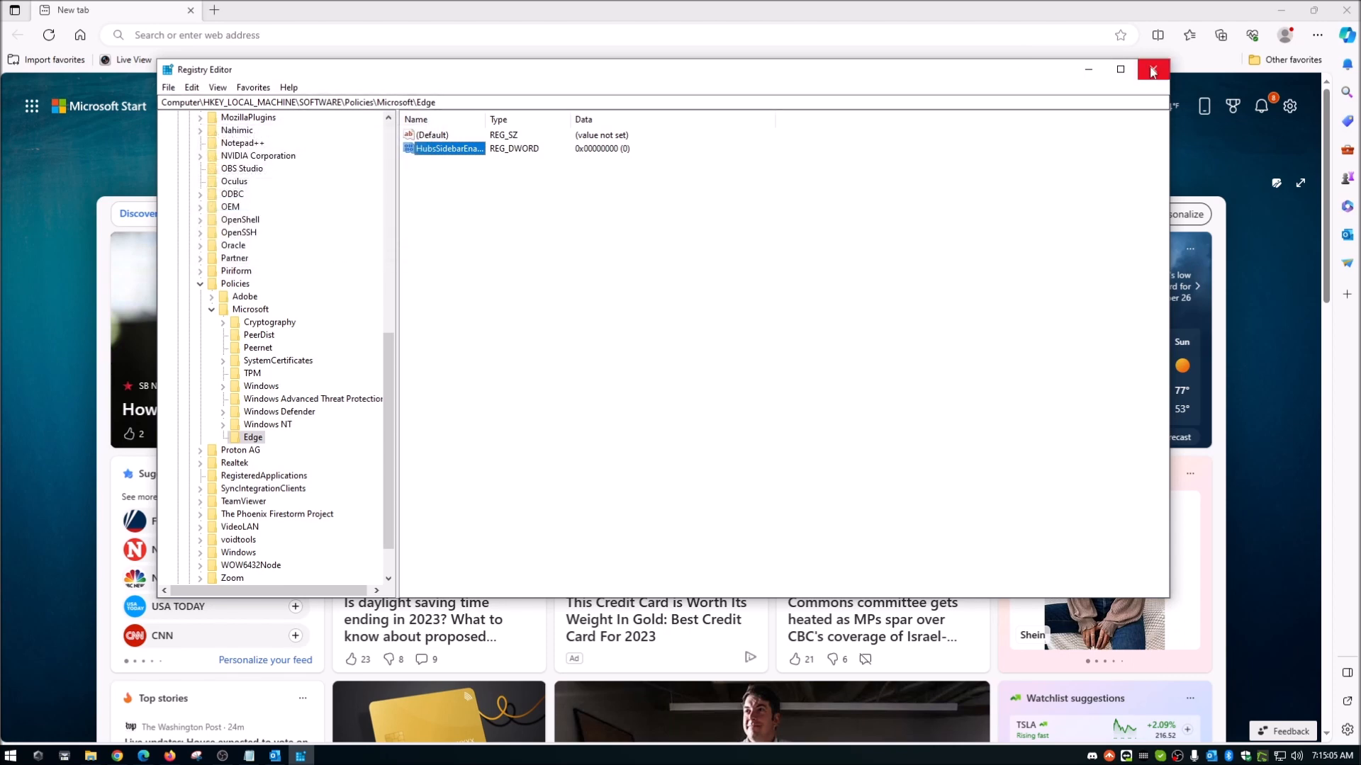
pyautogui.moveTo(1087, 69)
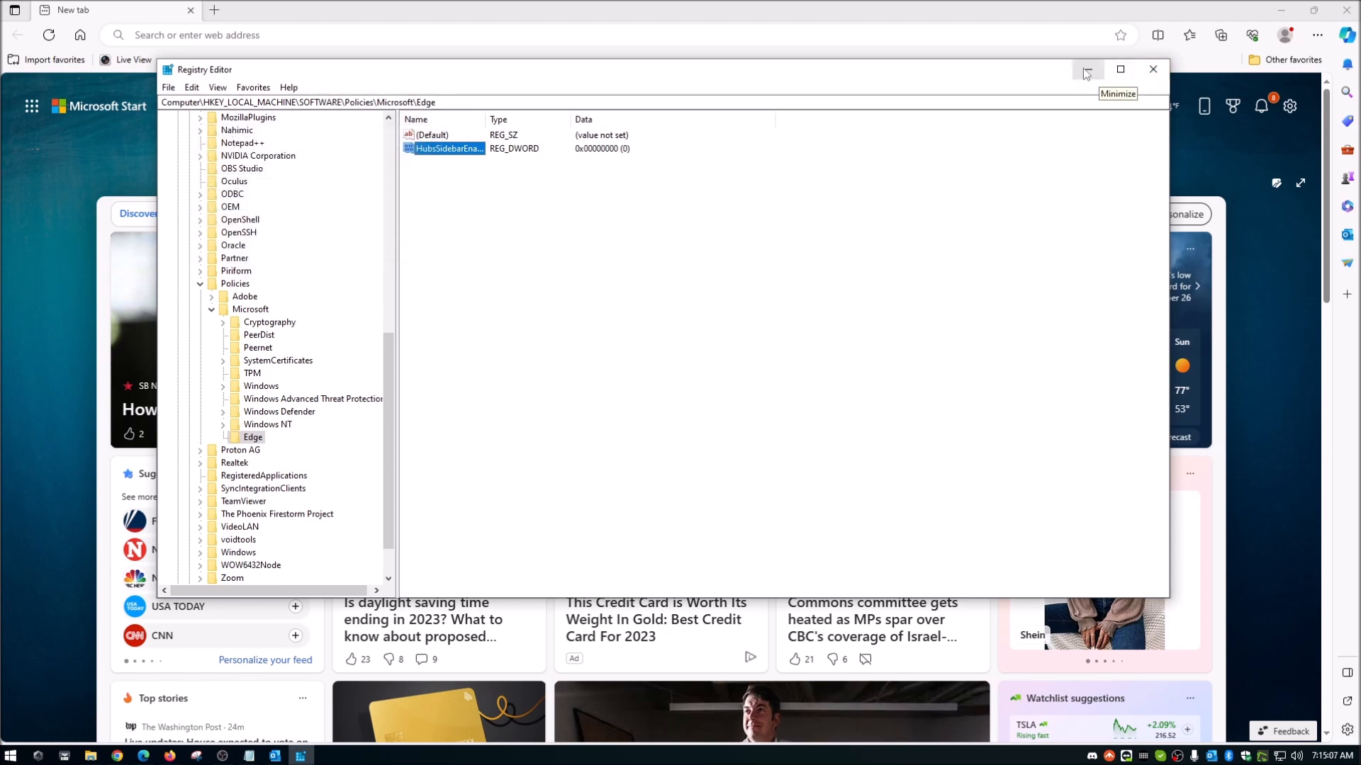
# Minimize Registry Editor to reveal the Edge new tab page
pyautogui.click(1087, 69)
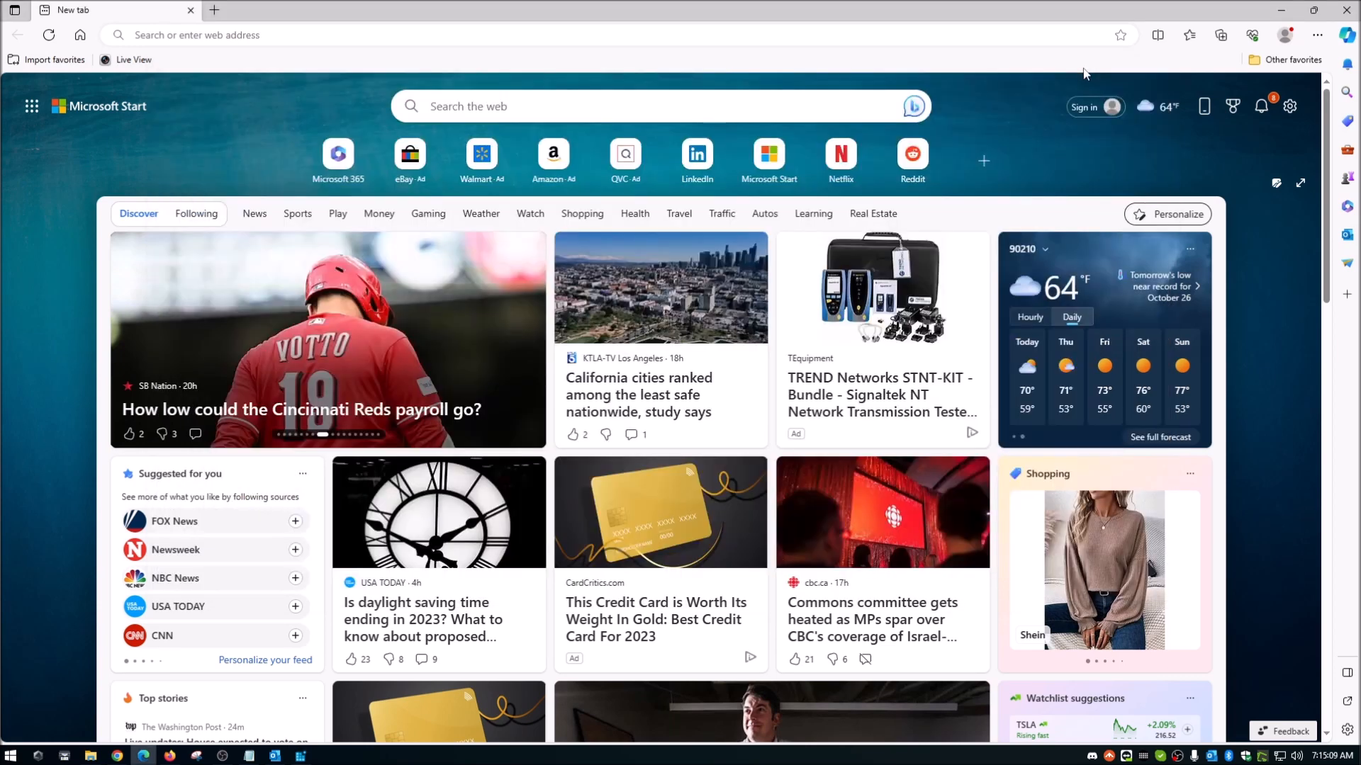
pyautogui.moveTo(1341, 40)
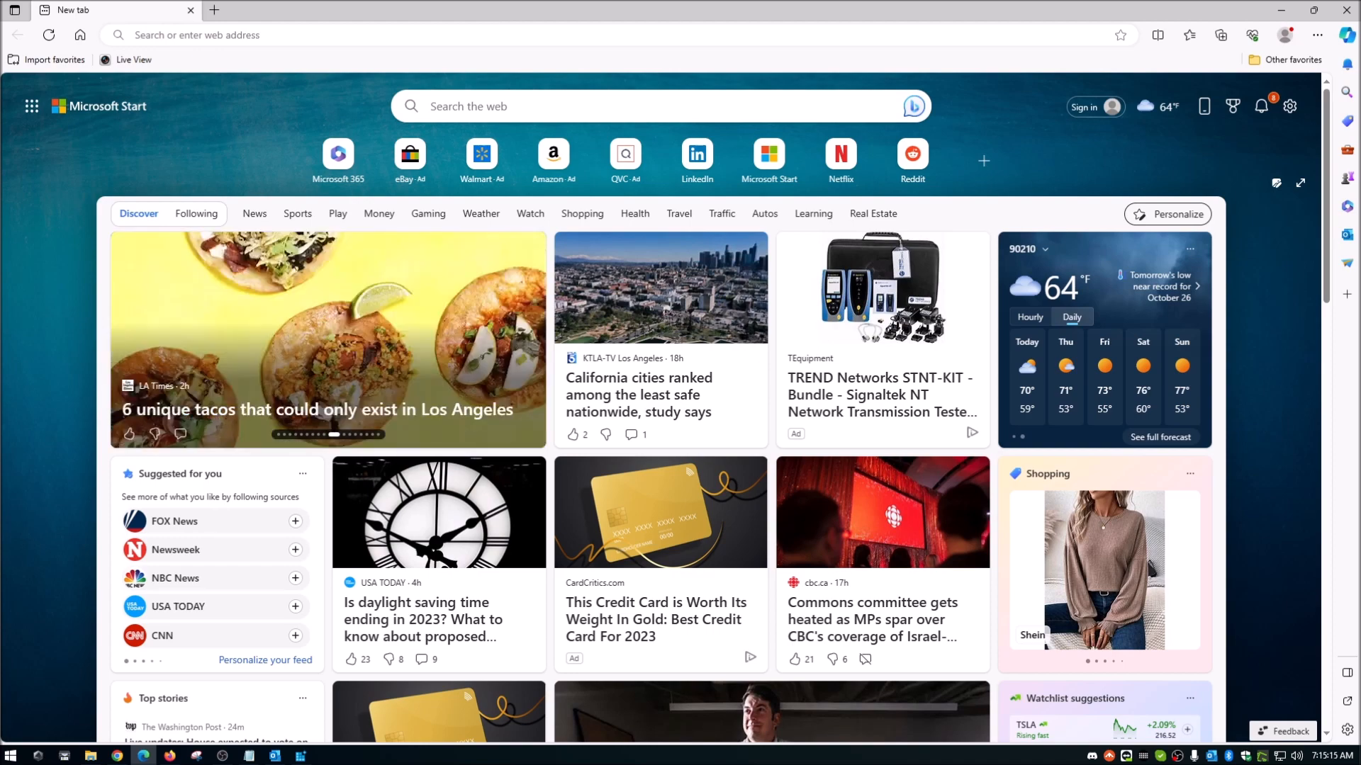
pyautogui.moveTo(273, 5)
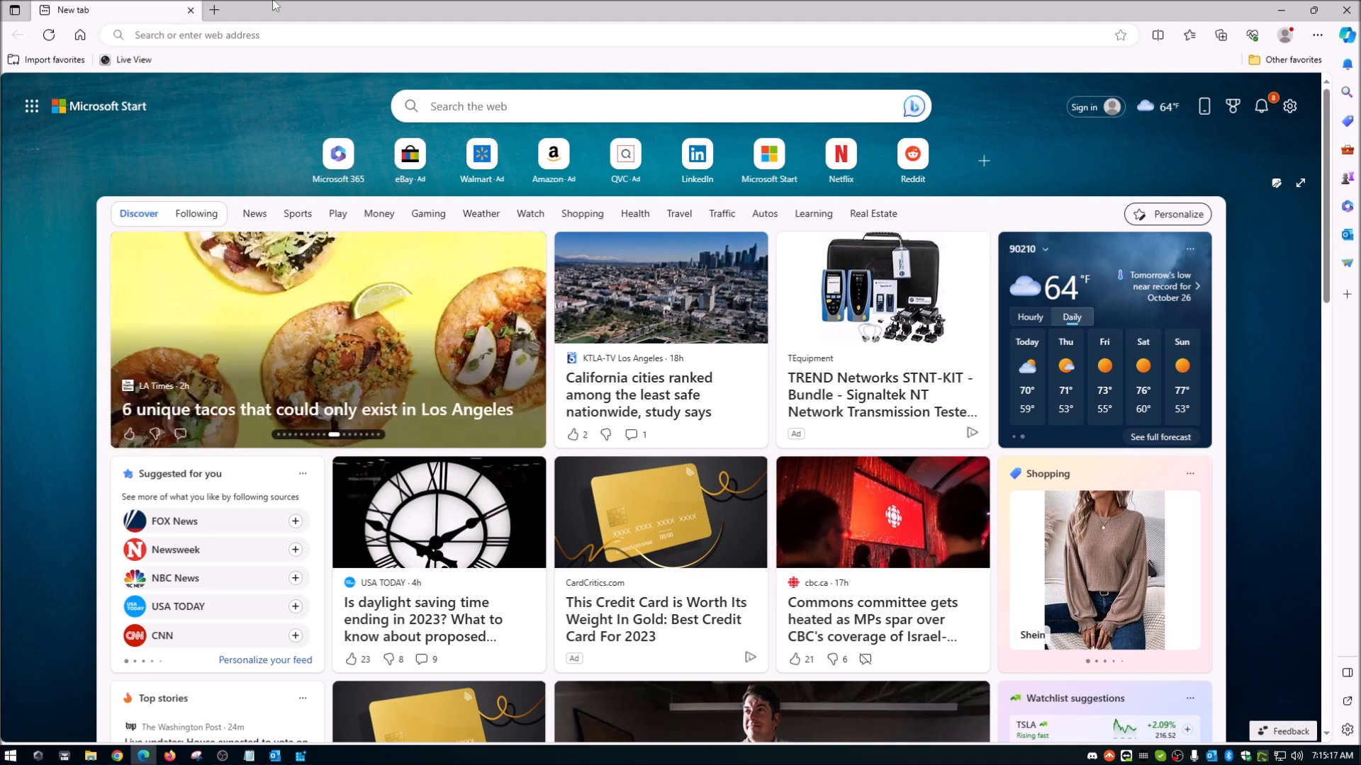
# Load edge://policy in a new tab and reload policies so HubsSidebarEnabled shows false
pyautogui.click(214, 10)
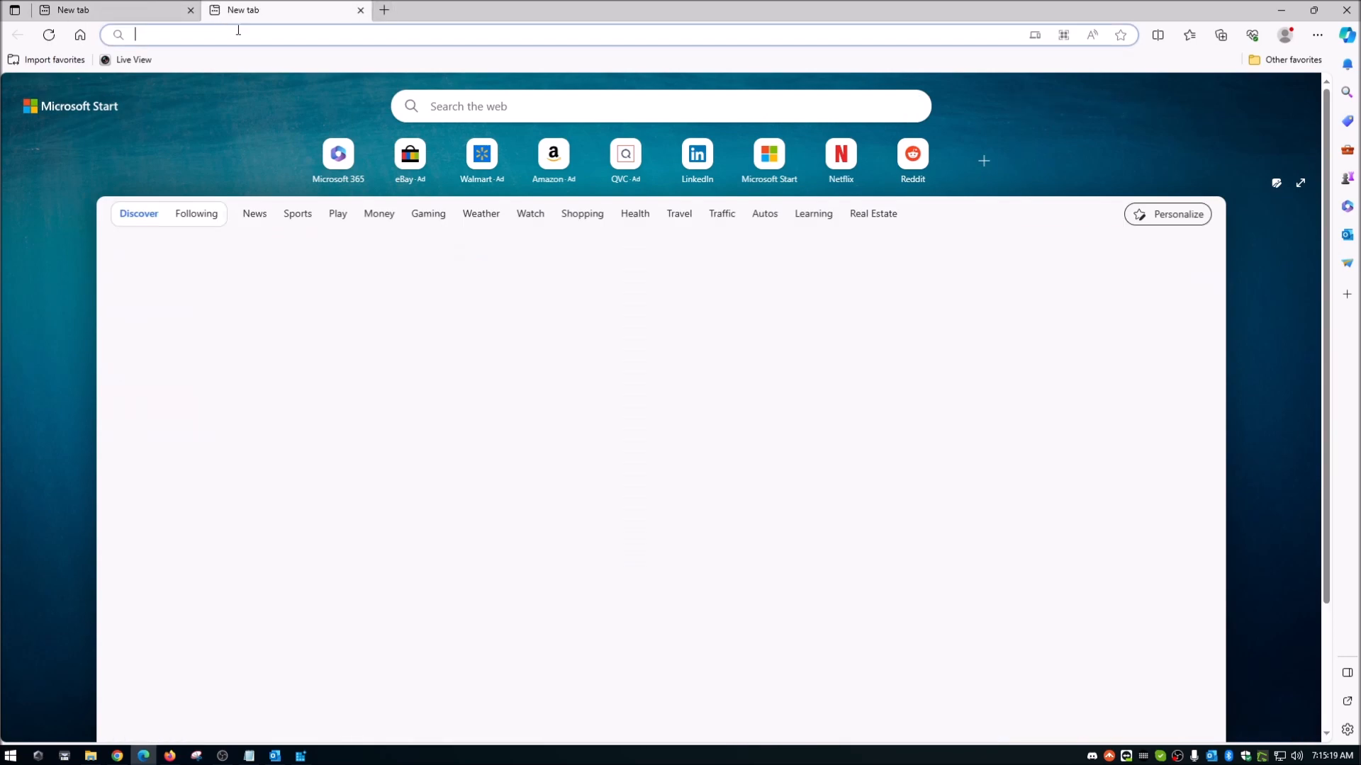
pyautogui.write('edge://poli')
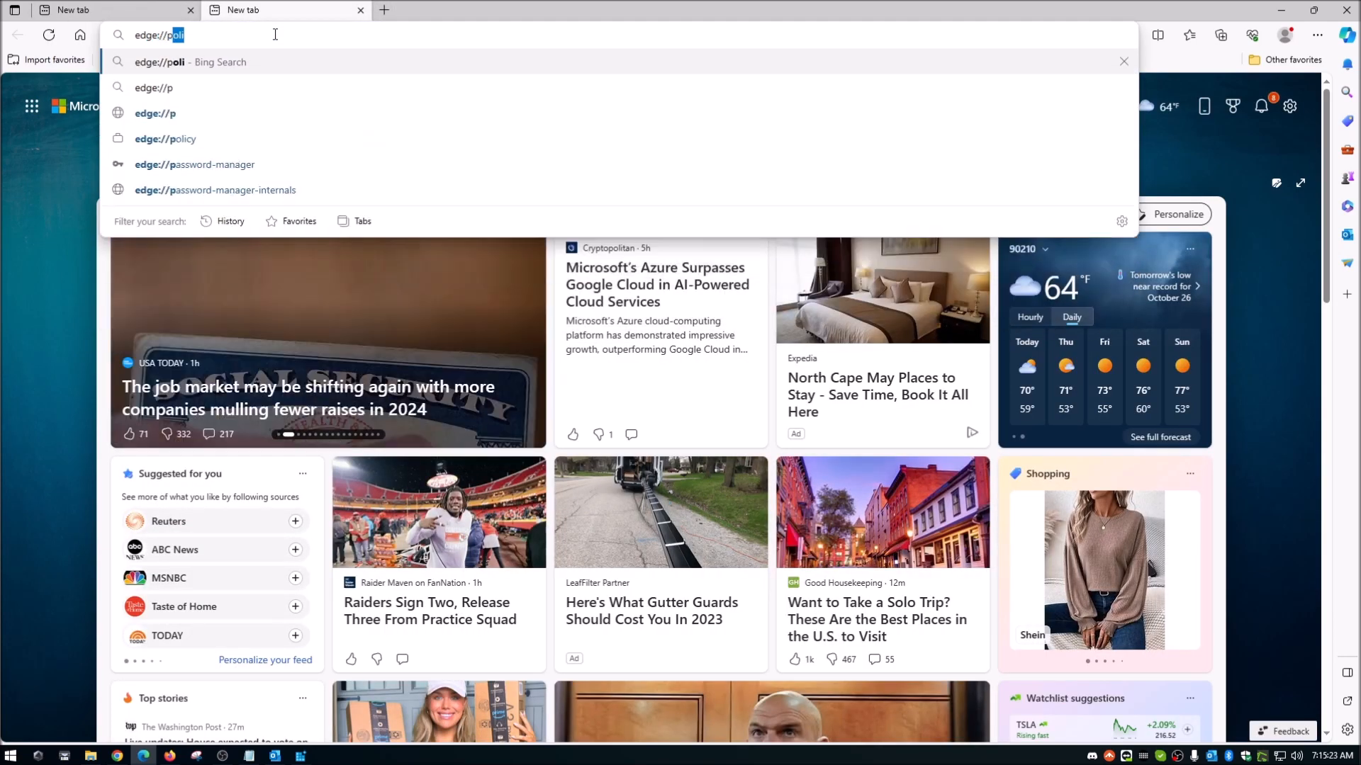
pyautogui.click(164, 139)
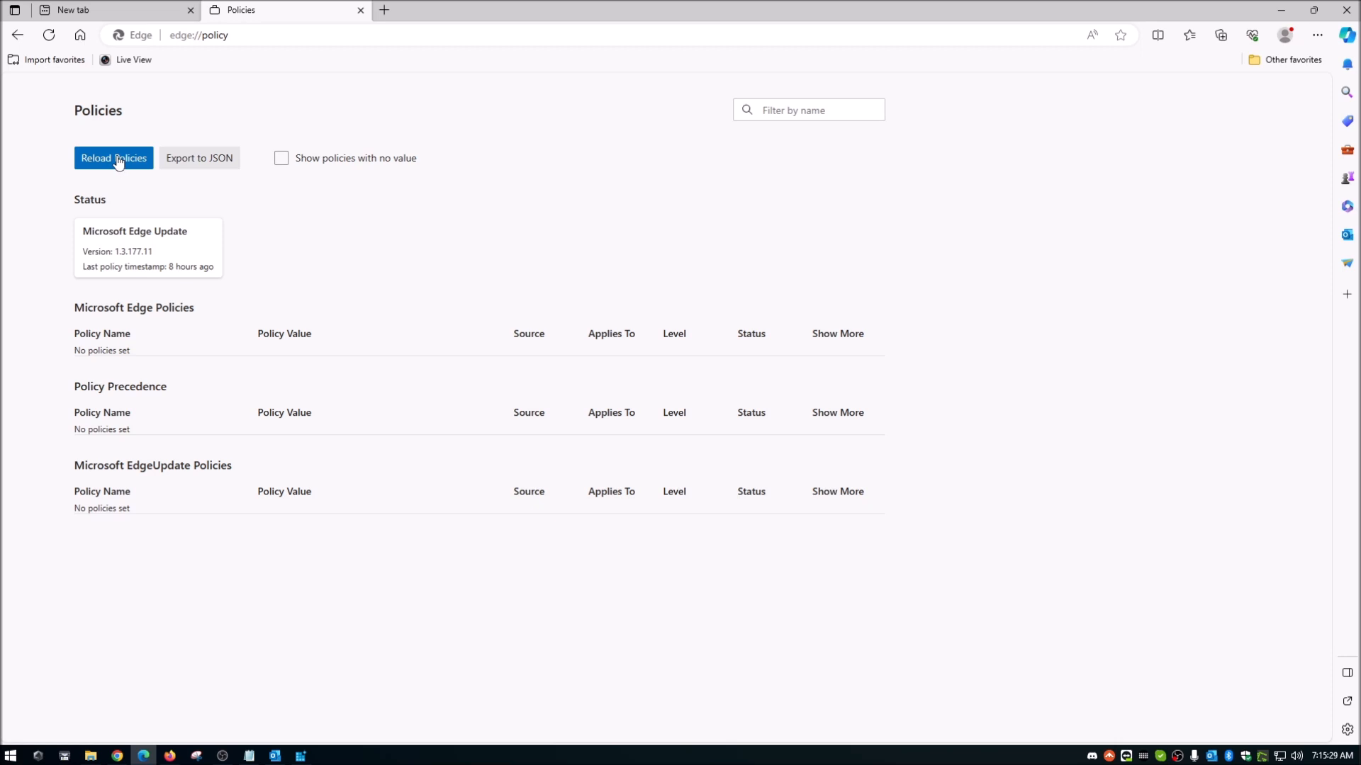
pyautogui.click(113, 157)
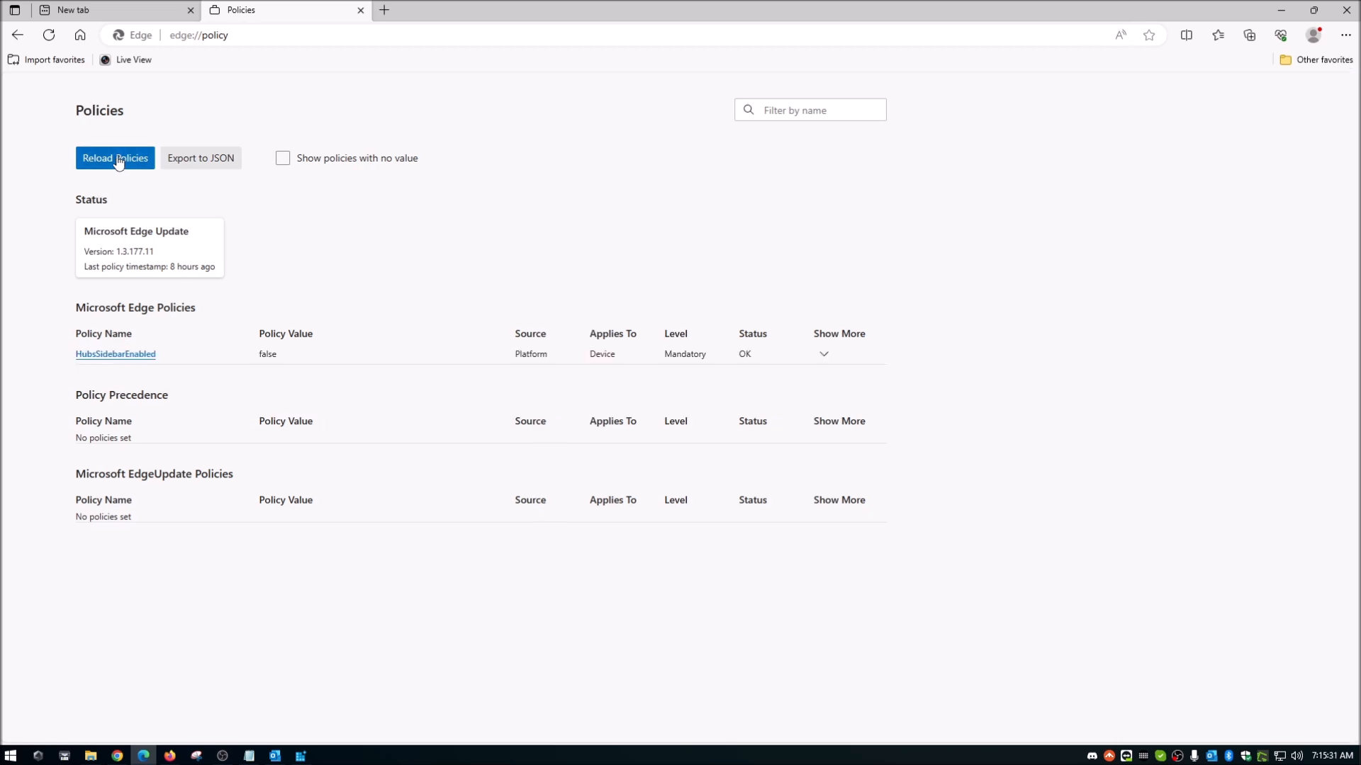
pyautogui.moveTo(1344, 155)
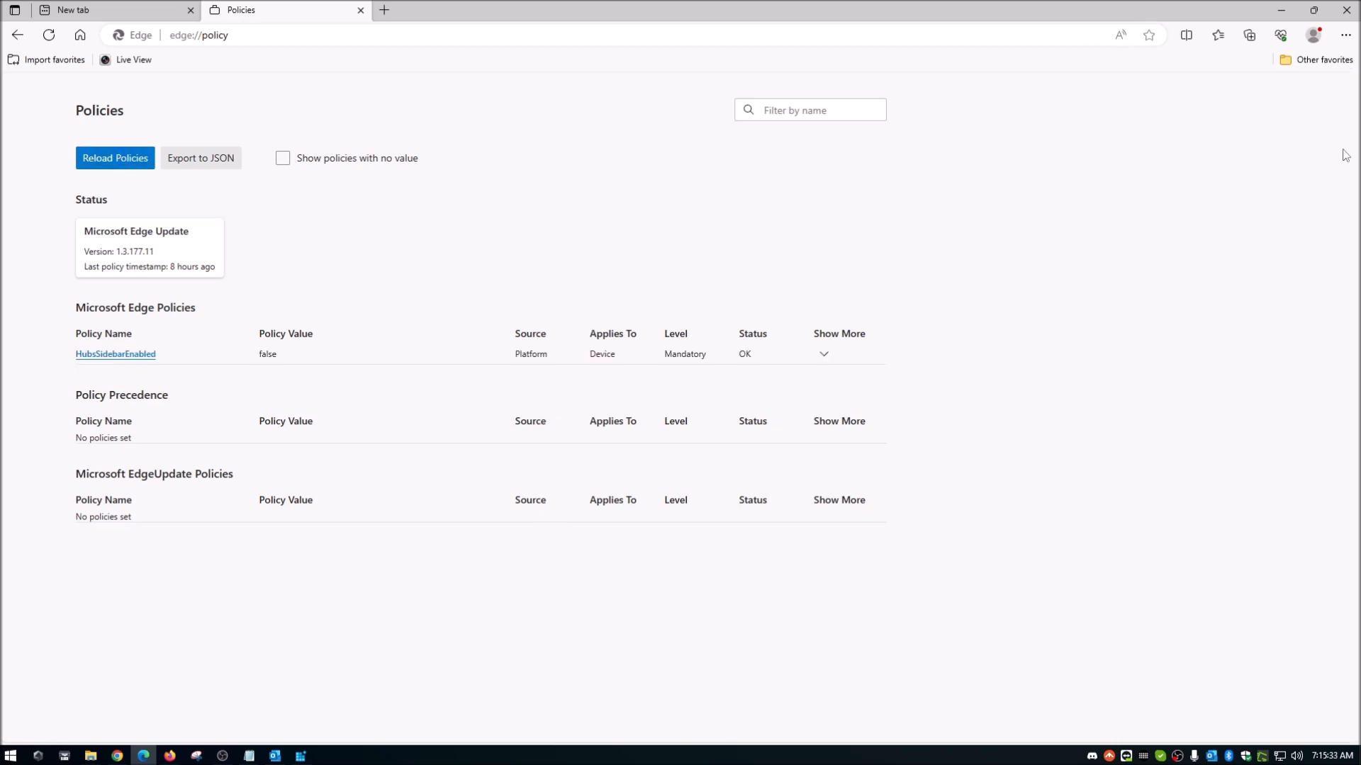
pyautogui.moveTo(718, 173)
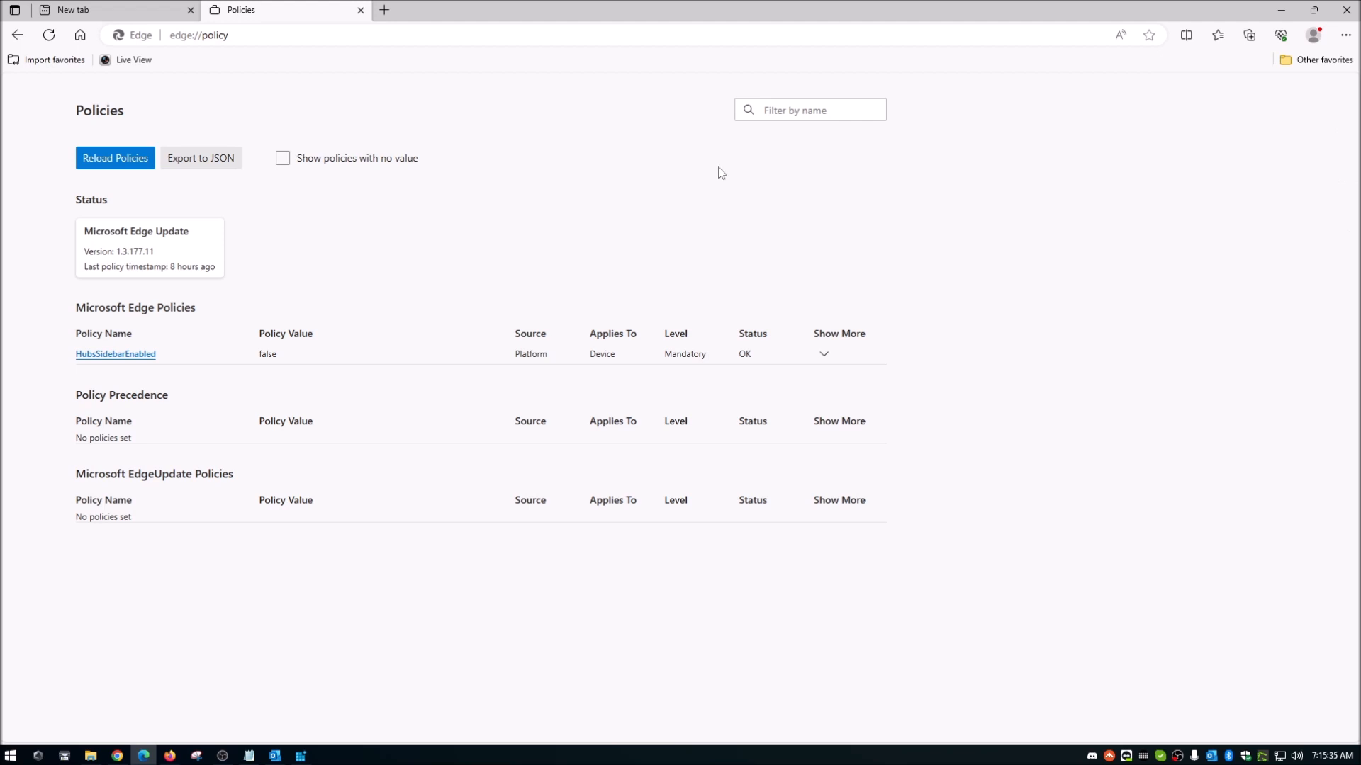
pyautogui.moveTo(996, 8)
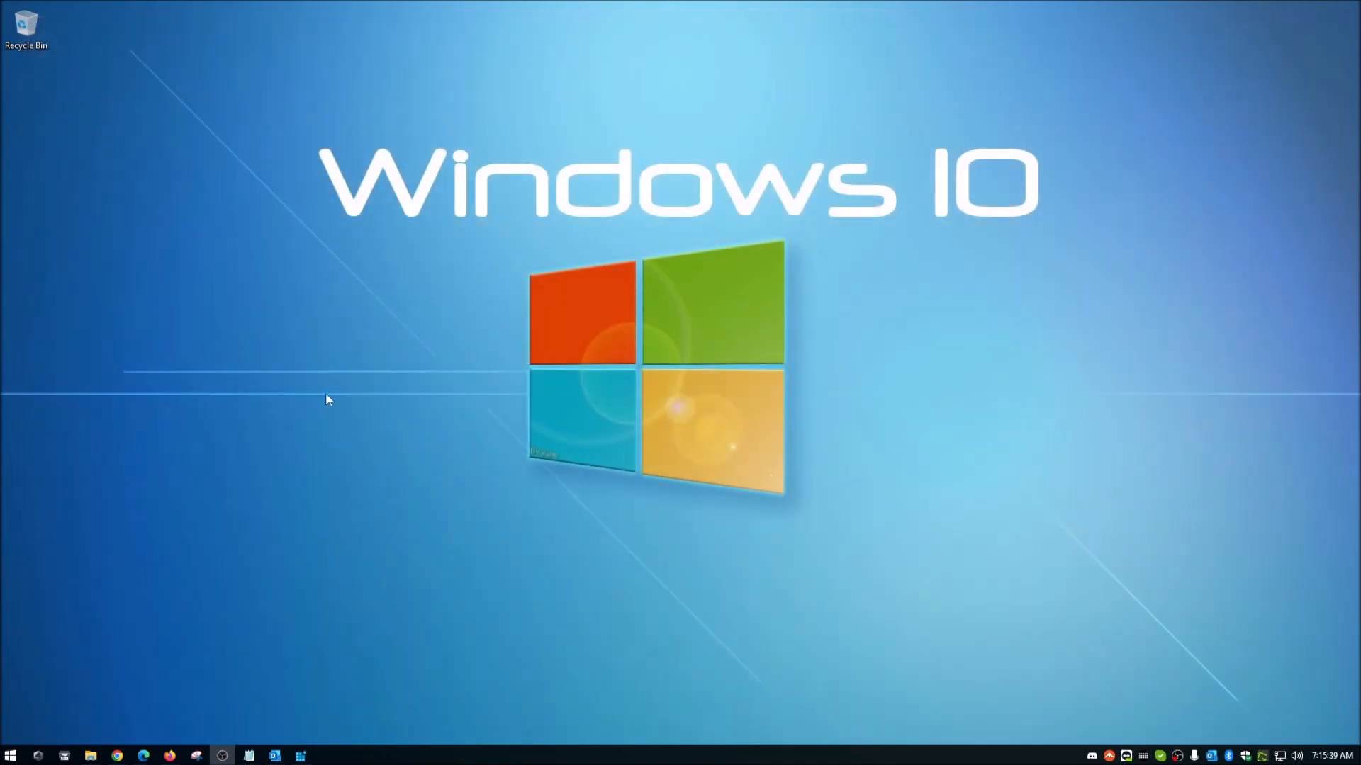
# Relaunch Edge from the taskbar and confirm the sidebar is gone
pyautogui.click(145, 756)
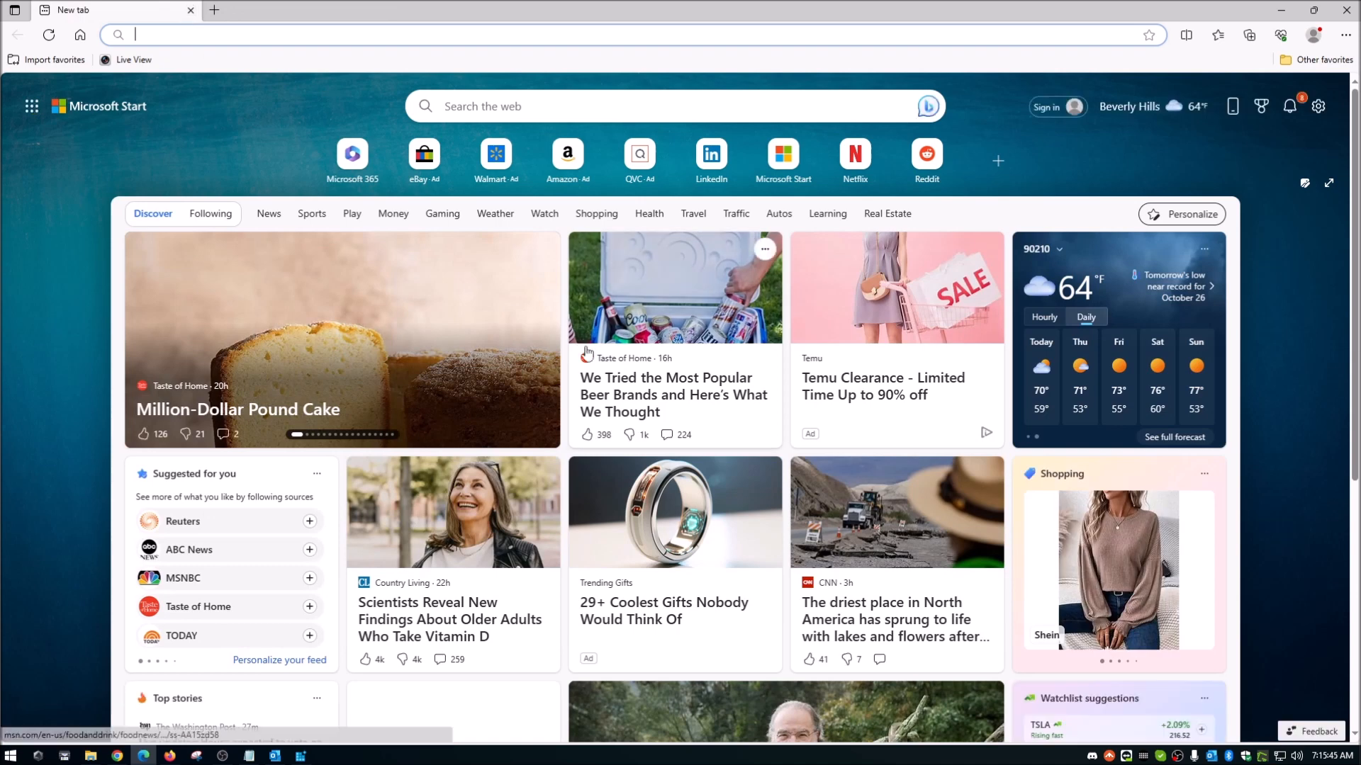
pyautogui.moveTo(672, 602)
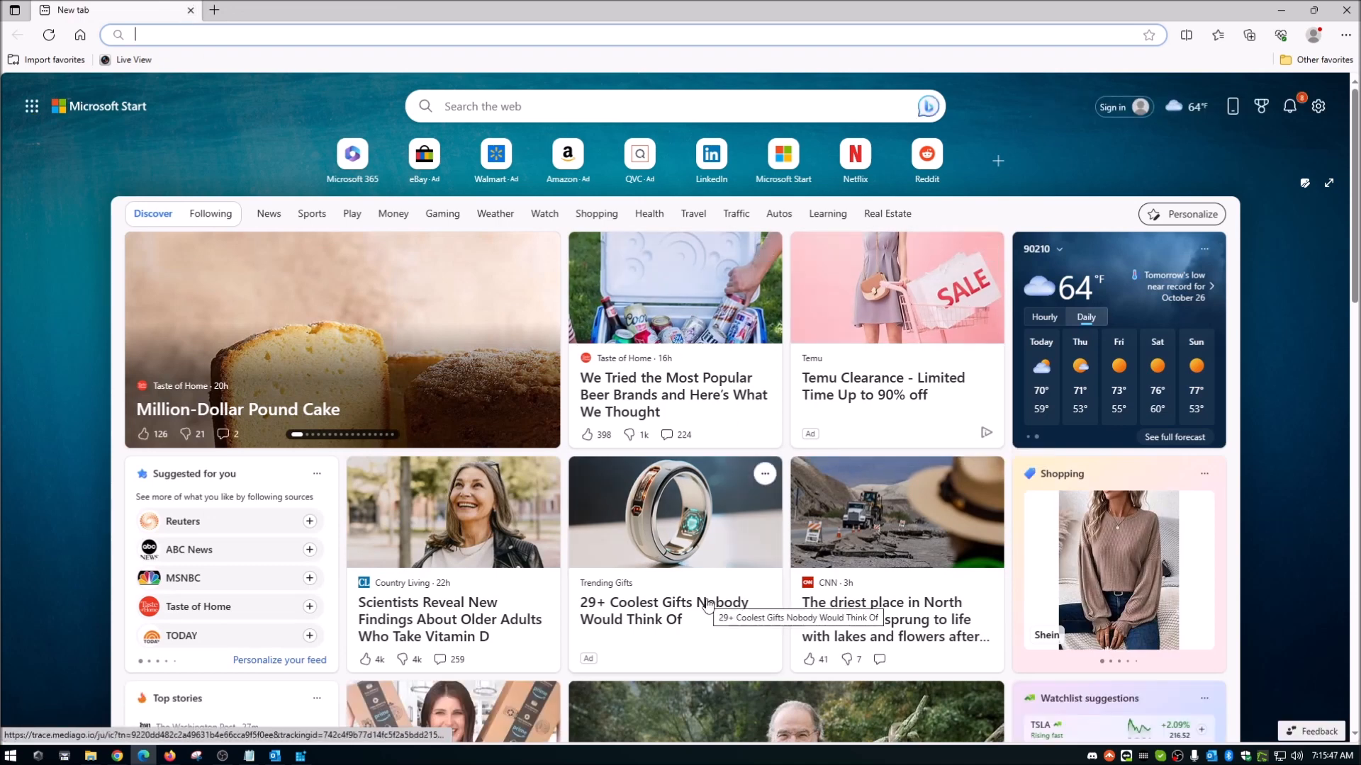
pyautogui.click(303, 433)
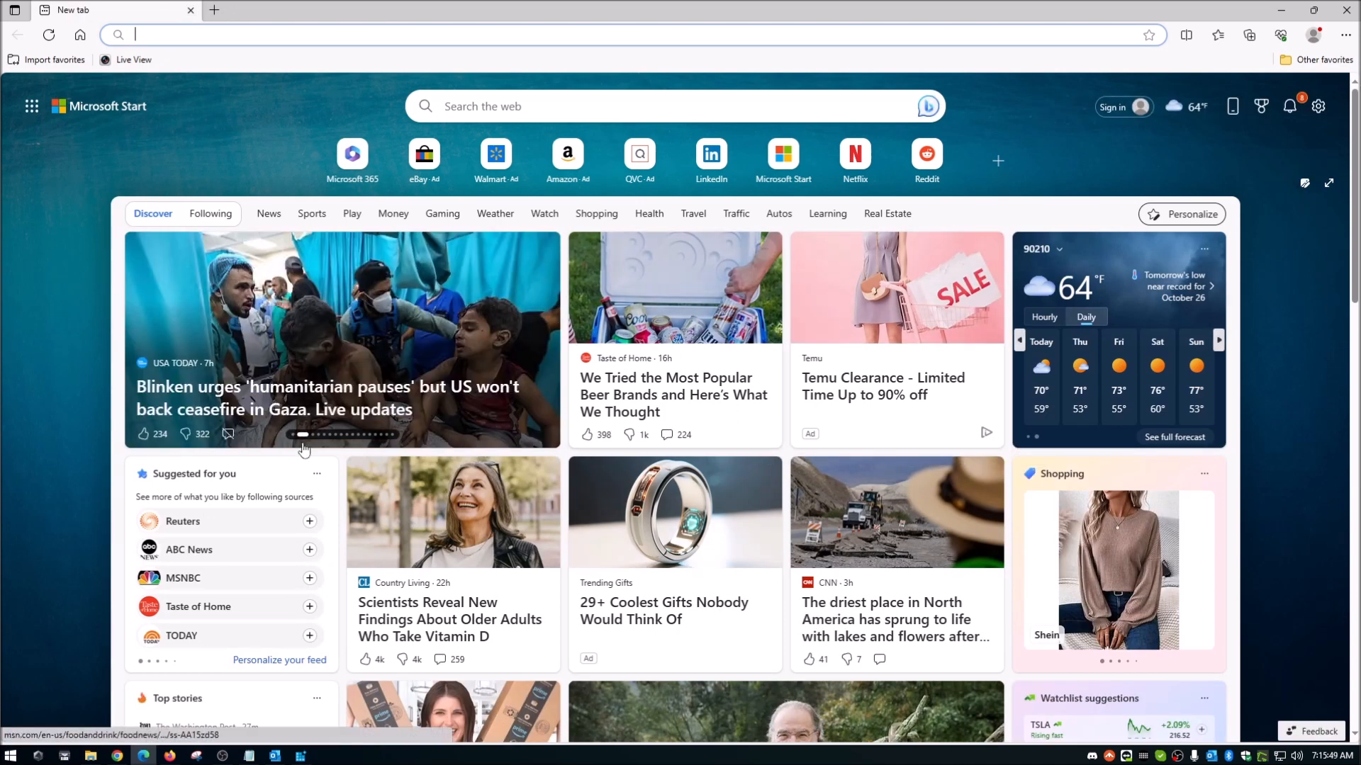